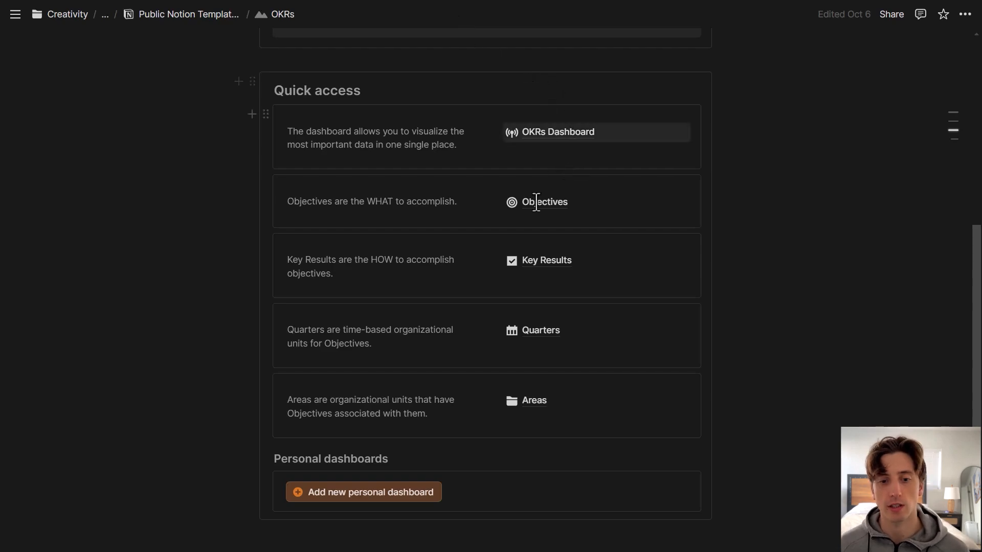
pyautogui.moveTo(543, 201)
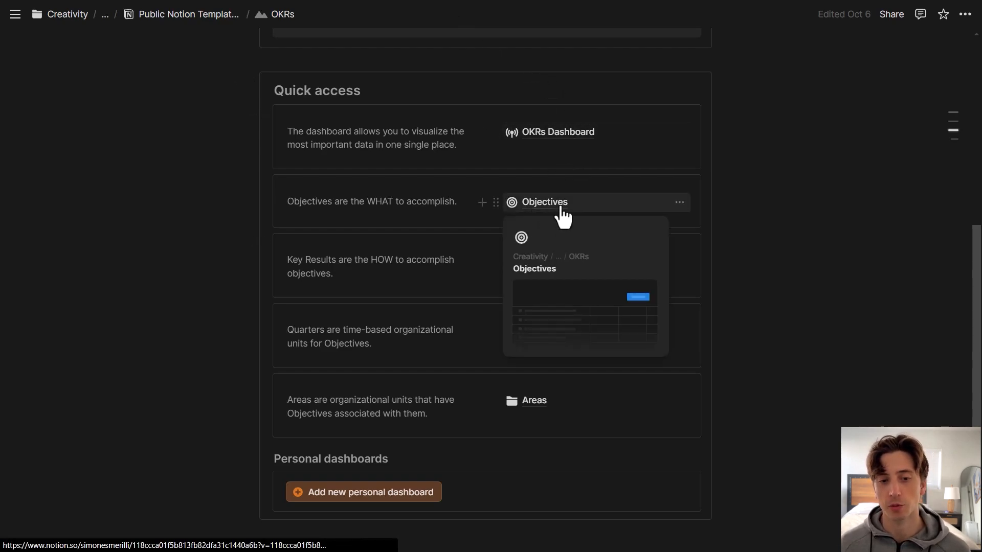
# Open the Objectives database from the OKRs Quick access section.
pyautogui.click(543, 202)
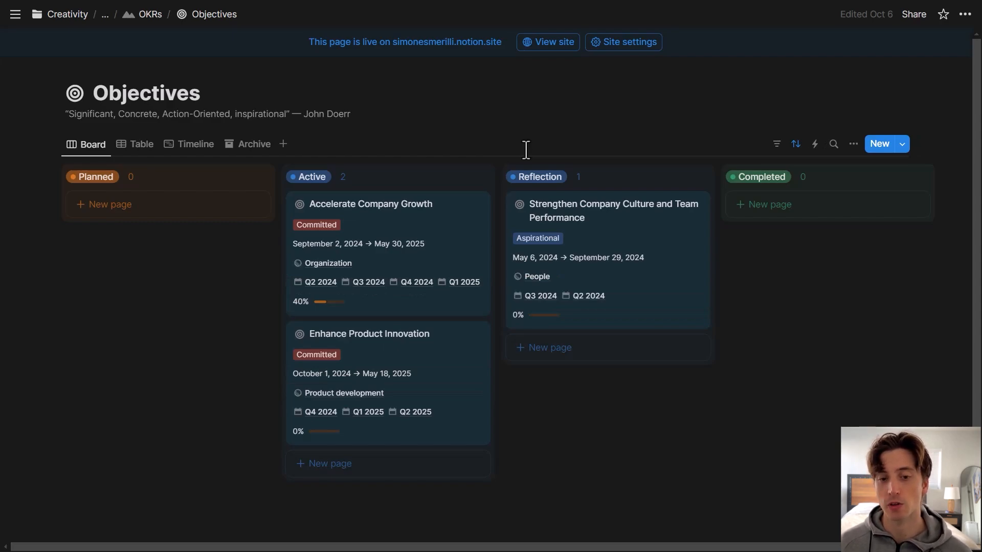
pyautogui.moveTo(415, 303)
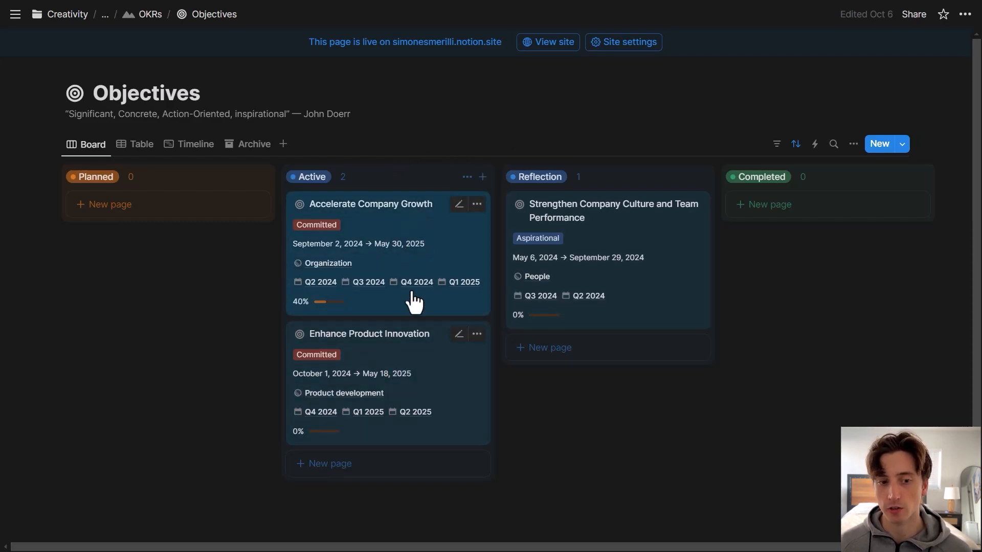
pyautogui.moveTo(135, 145)
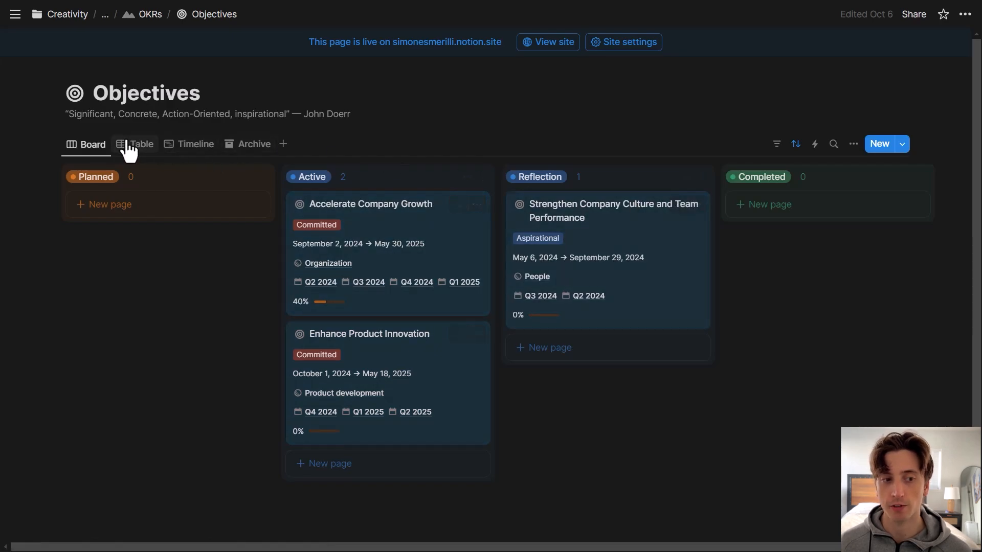
pyautogui.moveTo(371, 204)
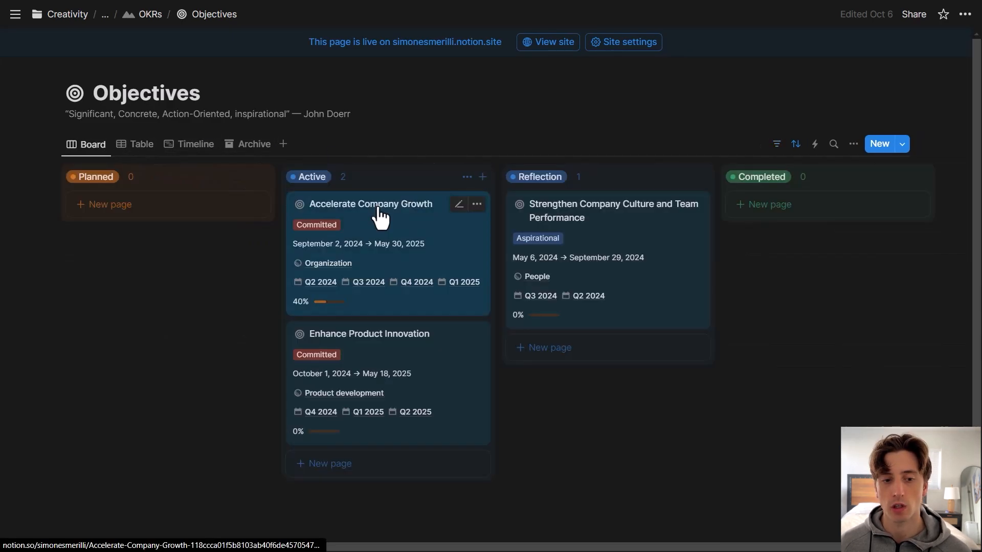
# Open Accelerate Company Growth in a preview and scroll through its Area, Quarter, Status and Progress properties.
pyautogui.click(371, 204)
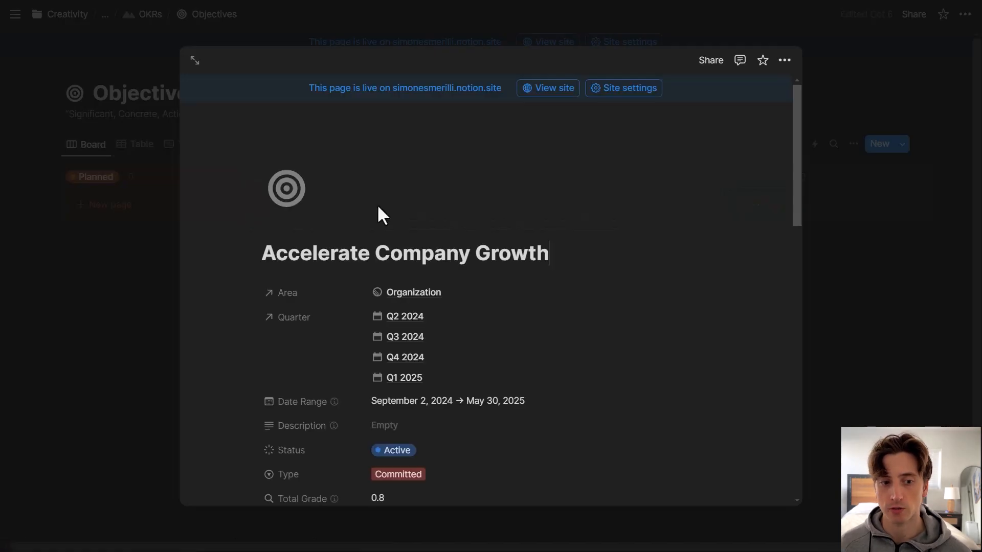
pyautogui.moveTo(286, 293)
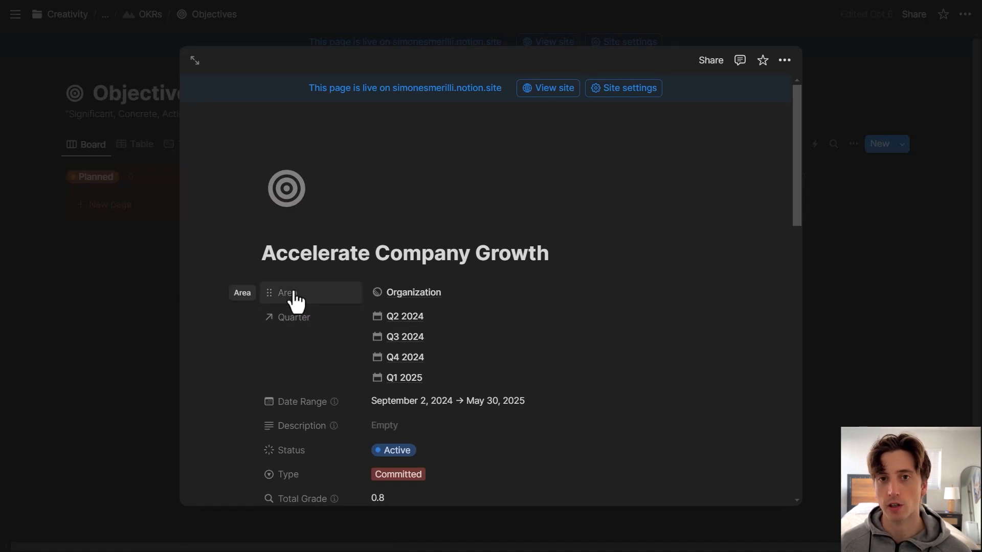
pyautogui.click(548, 253)
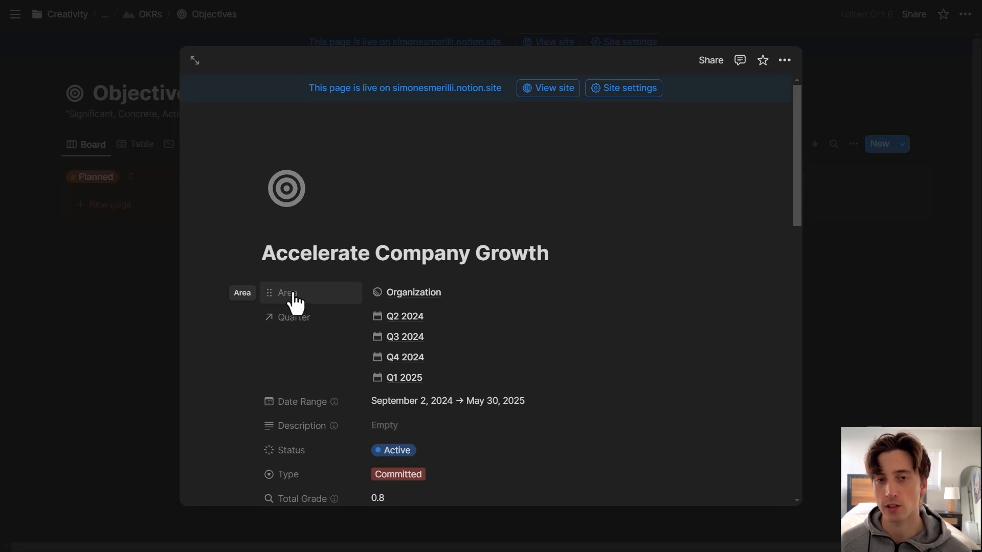
pyautogui.click(548, 252)
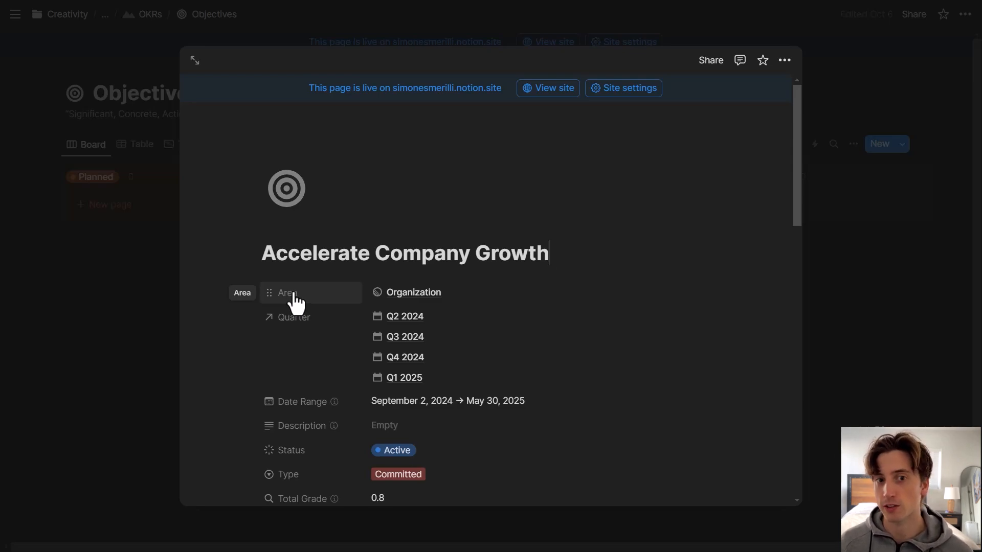
pyautogui.moveTo(310, 342)
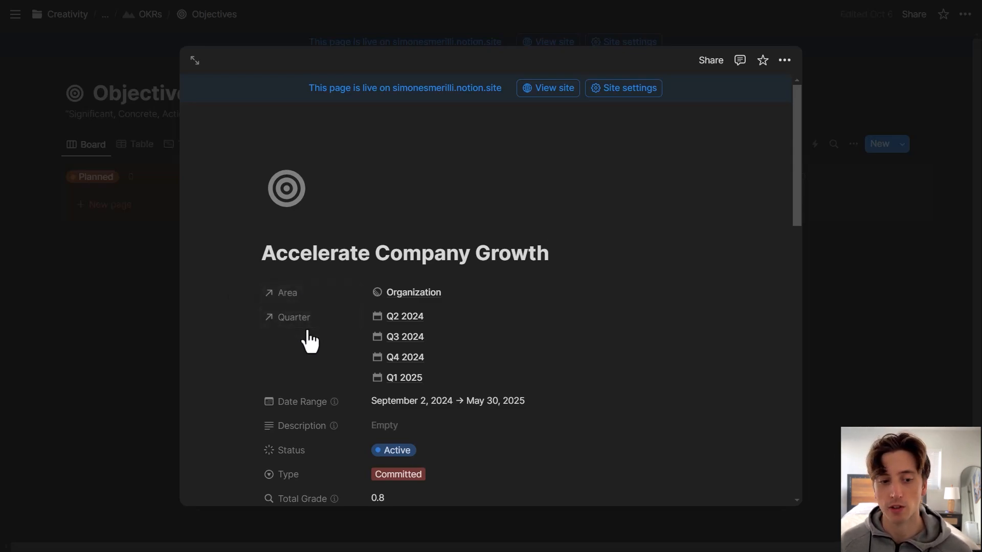
pyautogui.scroll(-3)
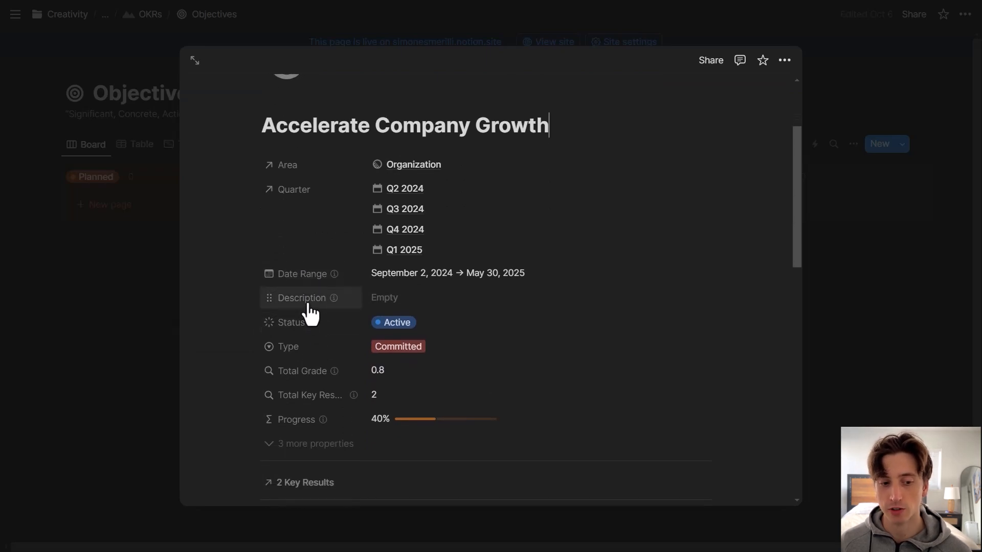
pyautogui.moveTo(307, 304)
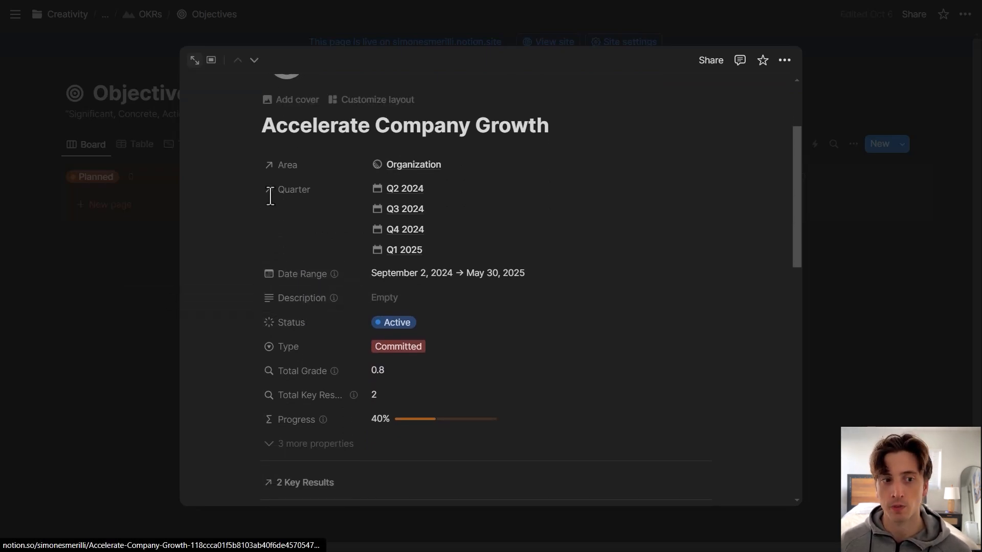
# Show Accelerate Company Growth as a full page, expand its 3 hidden properties and collapse them again.
pyautogui.click(210, 60)
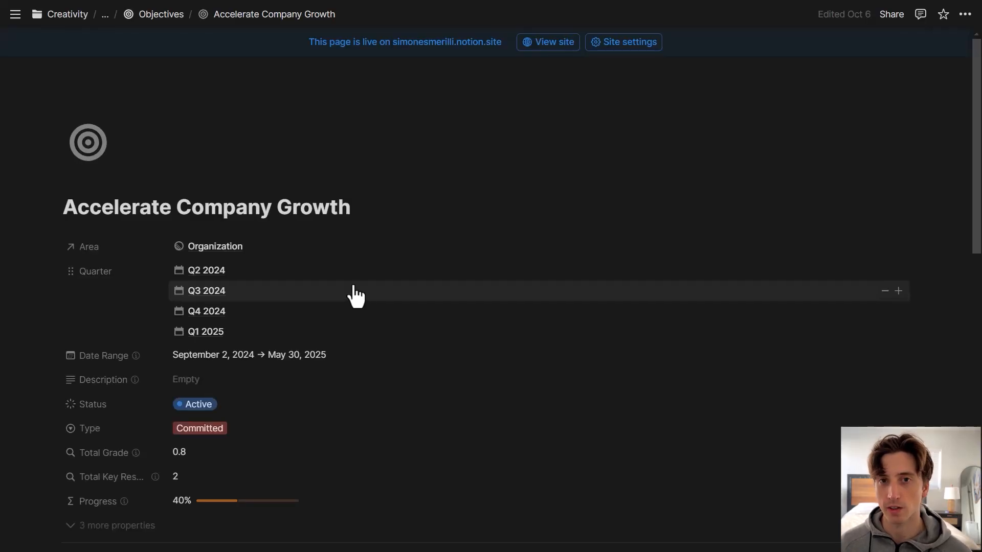
pyautogui.scroll(-3)
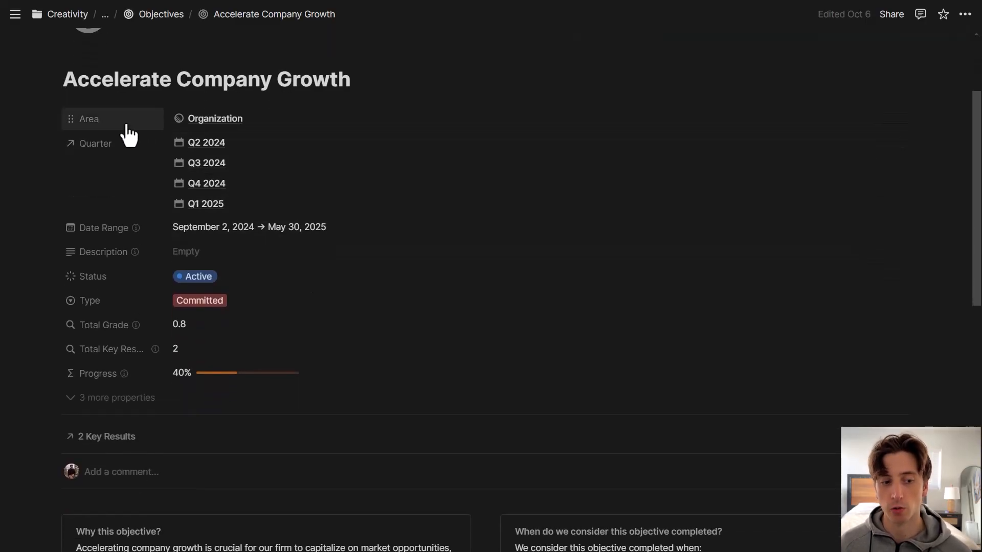
pyautogui.moveTo(135, 144)
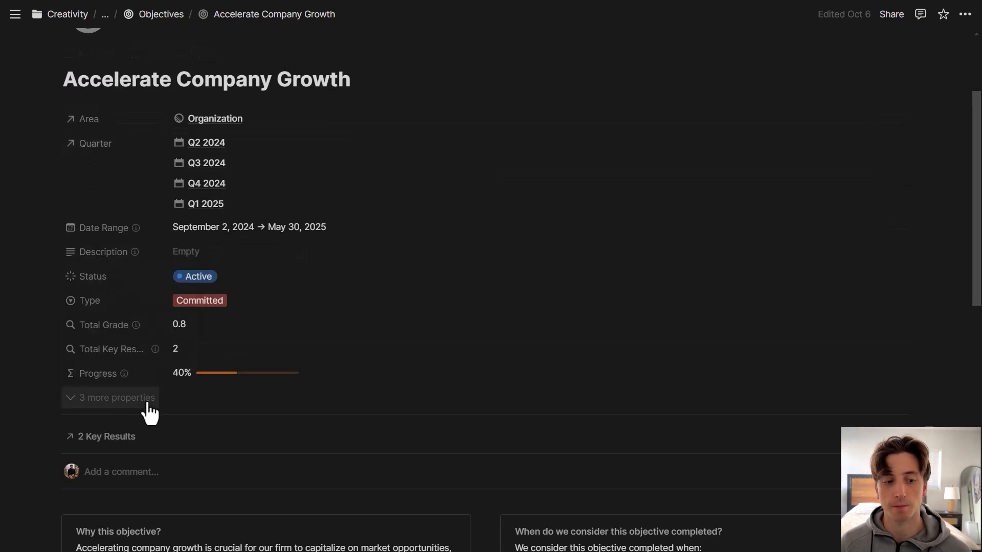
pyautogui.click(115, 398)
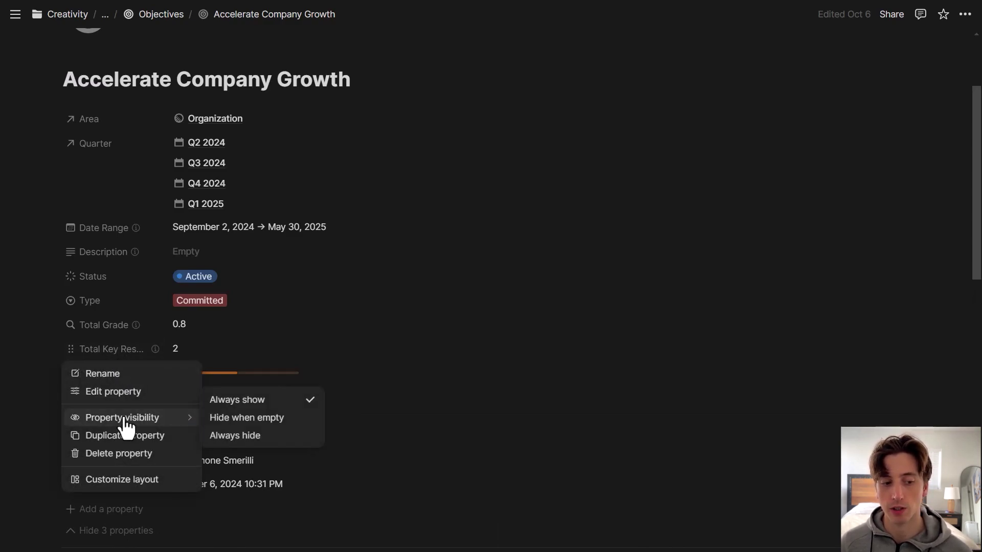
pyautogui.moveTo(247, 417)
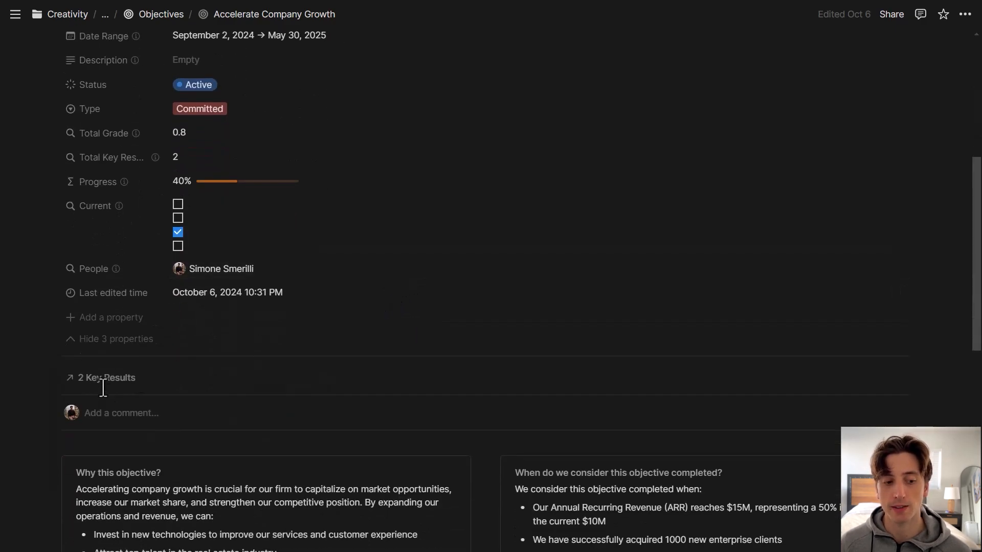
pyautogui.click(105, 378)
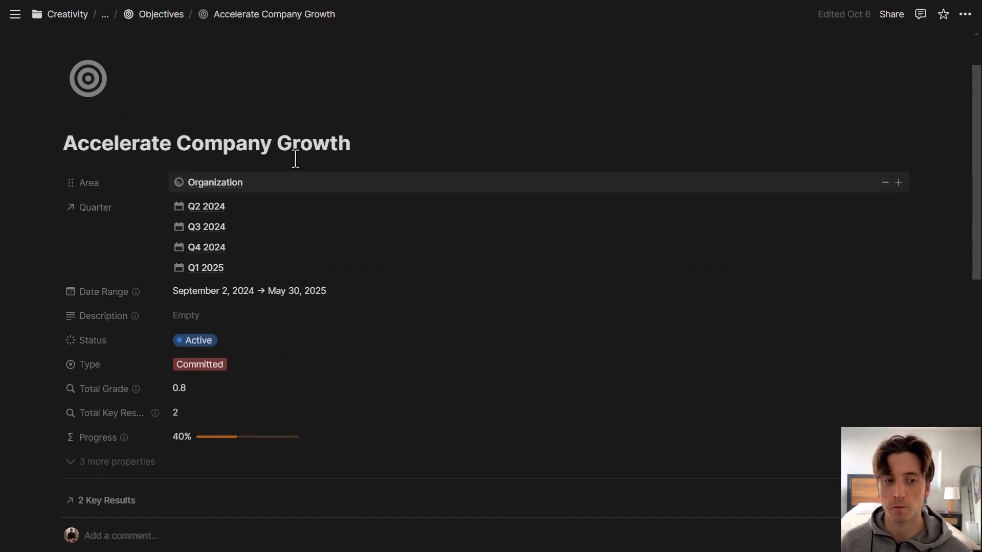
pyautogui.moveTo(209, 122)
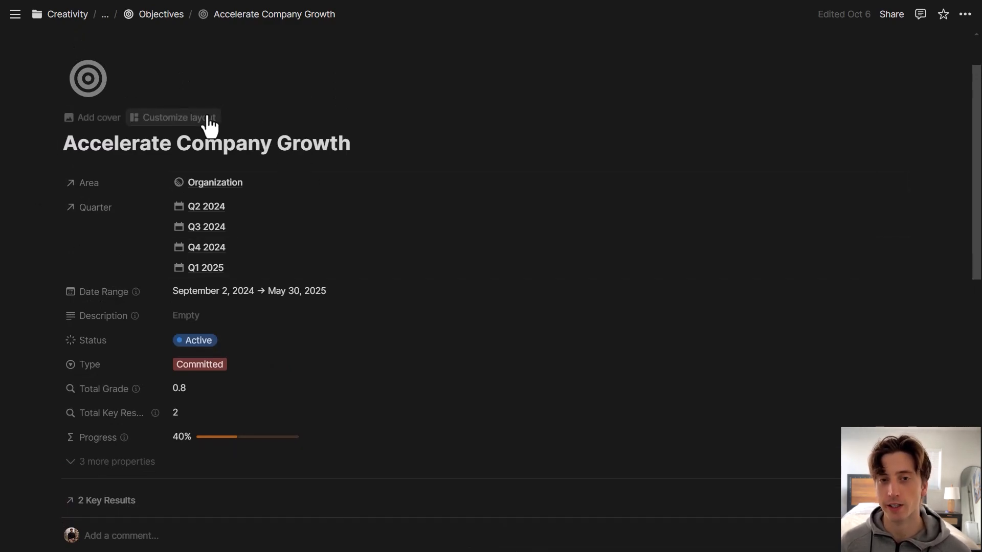
# Start customizing the Objectives layout with Accelerate Company Growth as the preview page.
pyautogui.click(179, 116)
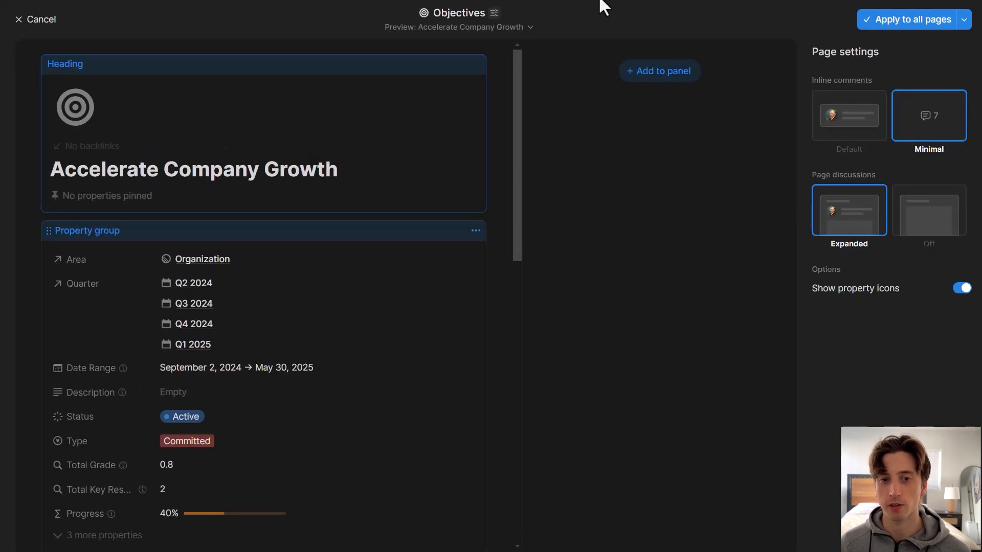
pyautogui.moveTo(608, 136)
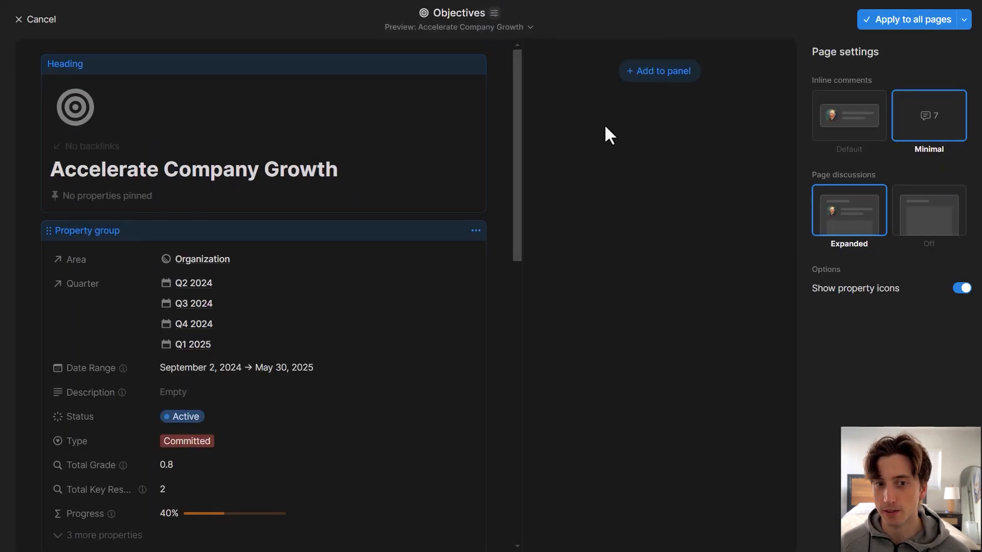
pyautogui.click(458, 27)
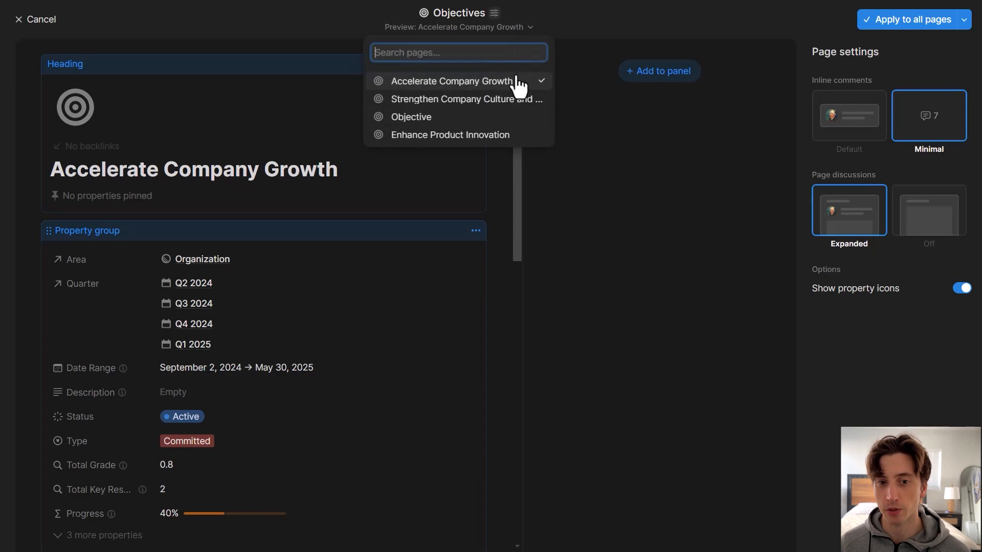
pyautogui.click(633, 243)
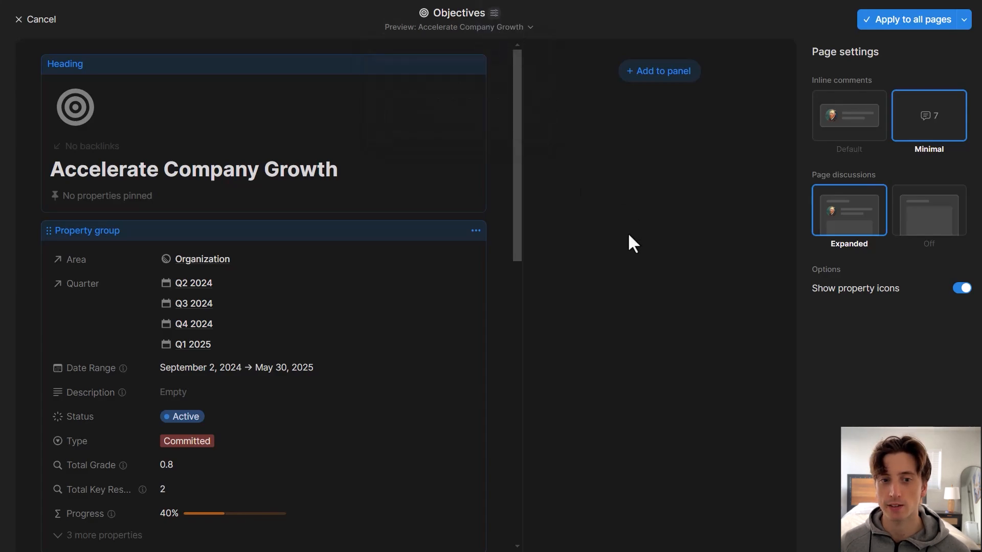
pyautogui.moveTo(838, 57)
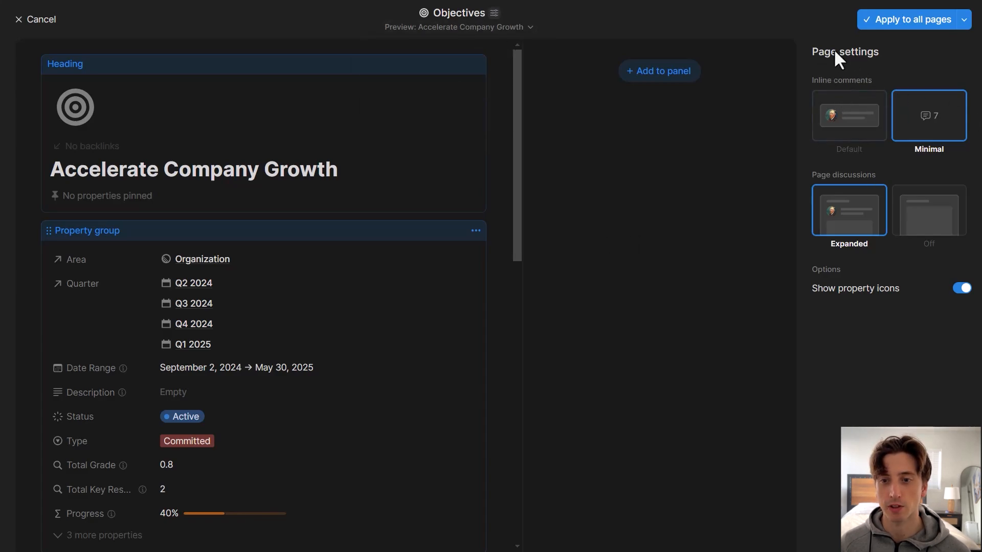
pyautogui.moveTo(846, 93)
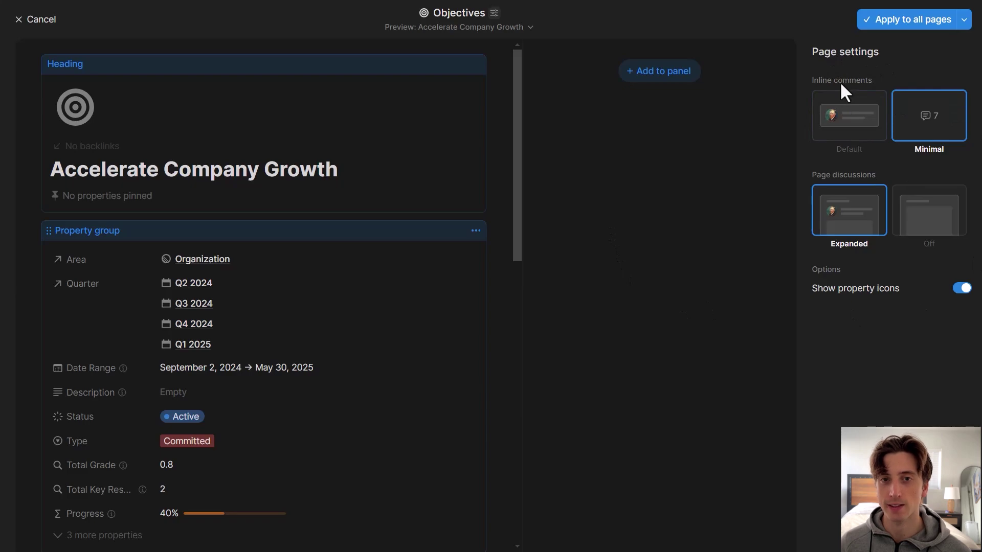
pyautogui.moveTo(505, 163)
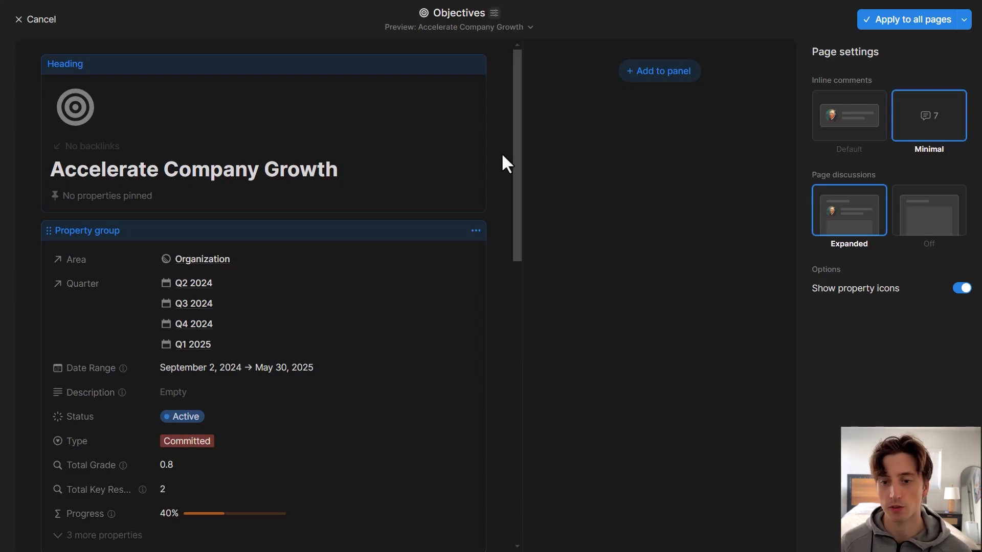
pyautogui.moveTo(844, 204)
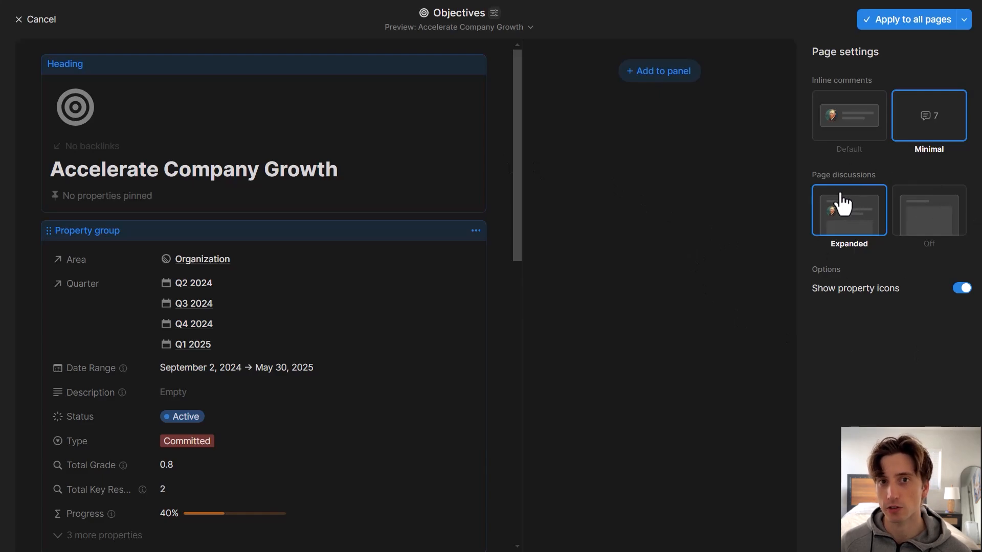
pyautogui.moveTo(831, 233)
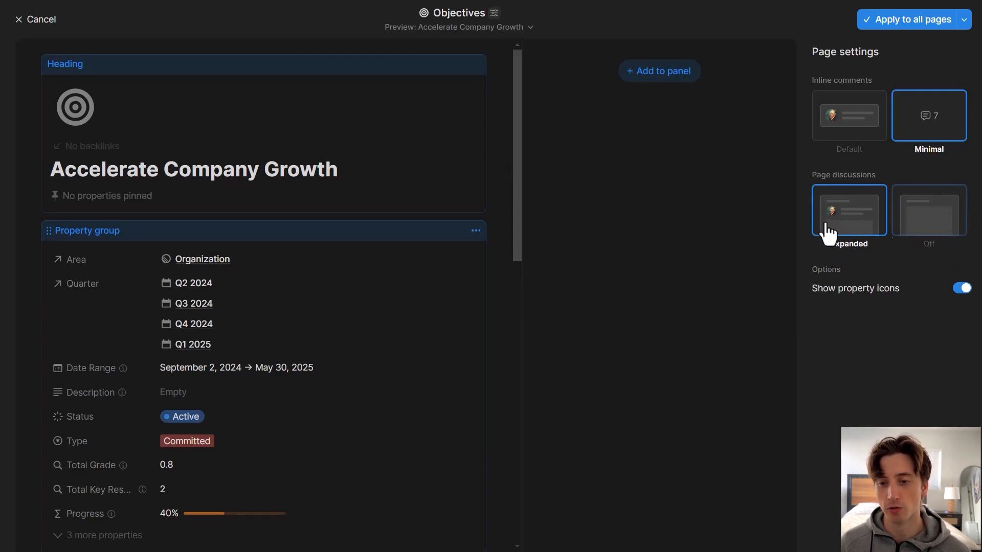
pyautogui.scroll(-3)
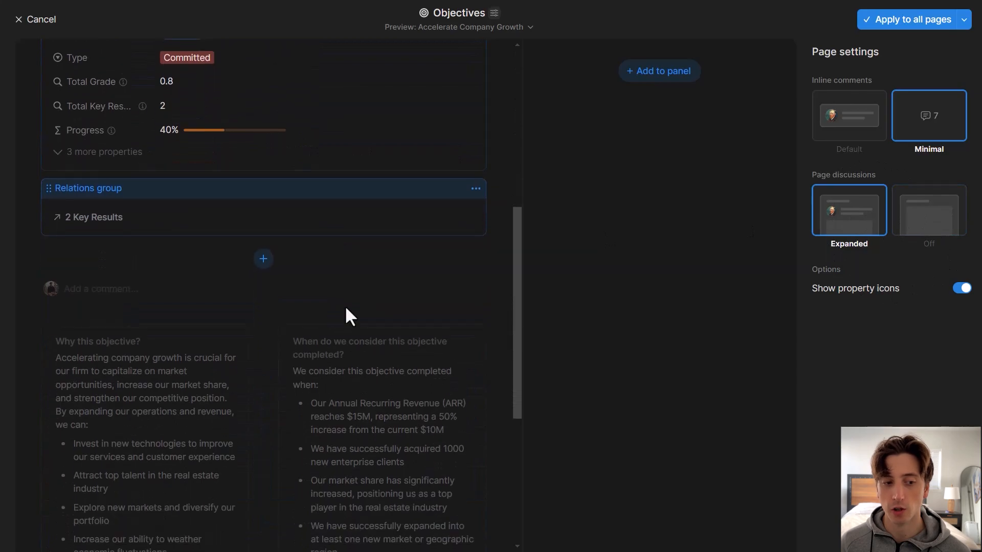
pyautogui.moveTo(103, 301)
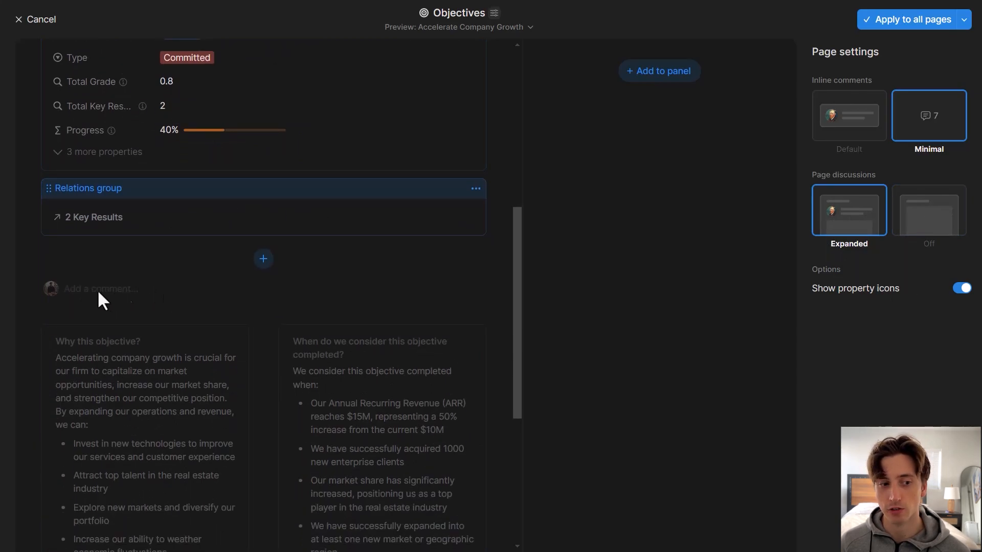
pyautogui.moveTo(106, 304)
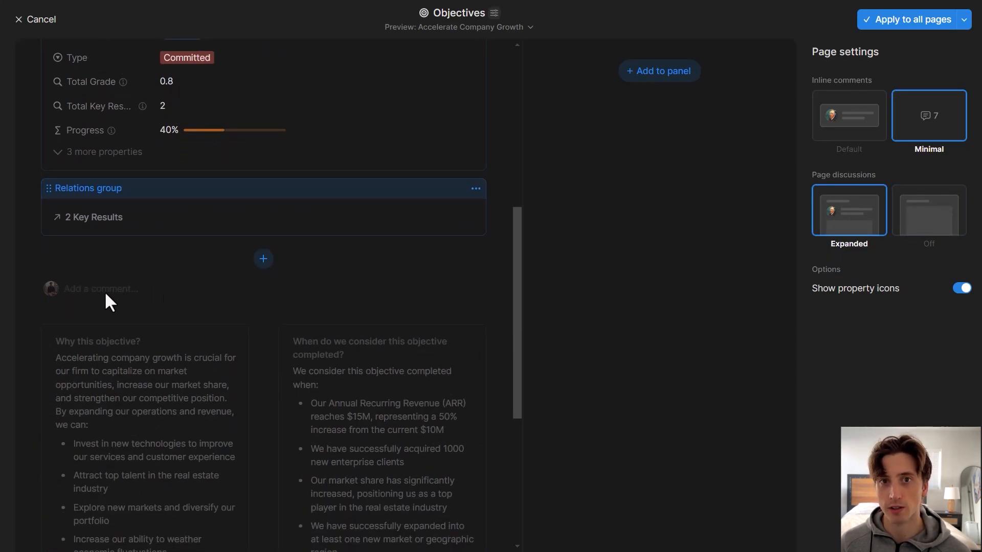
pyautogui.moveTo(849, 116)
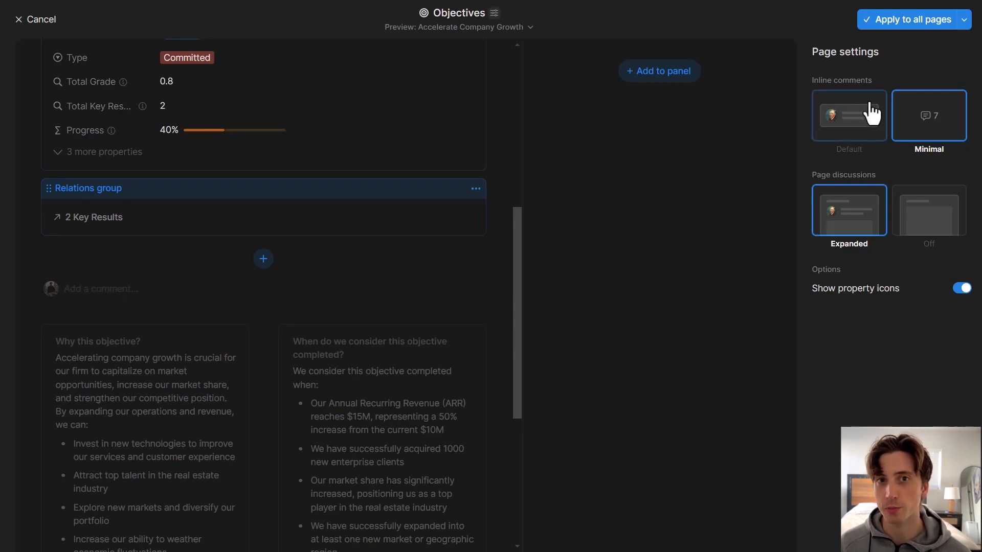
pyautogui.moveTo(883, 144)
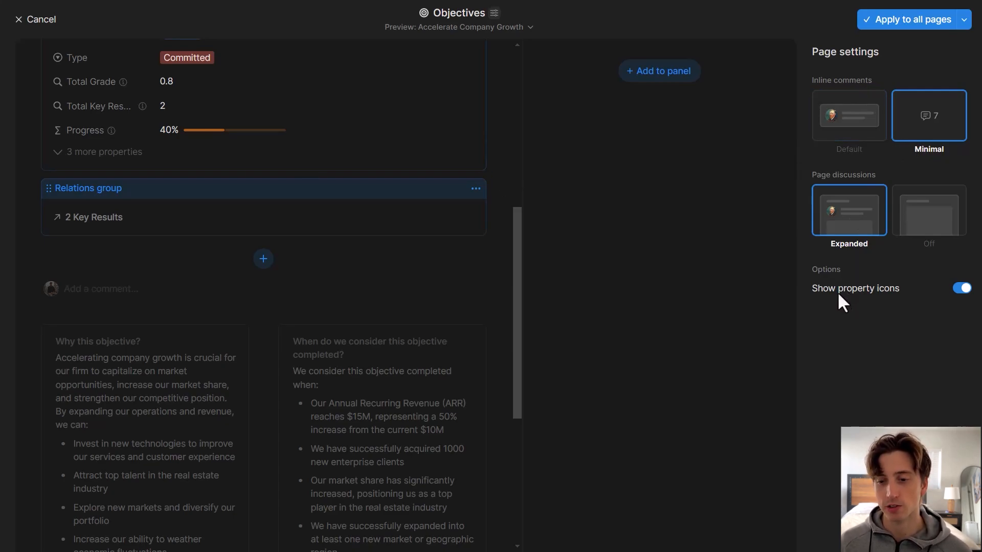
pyautogui.moveTo(349, 275)
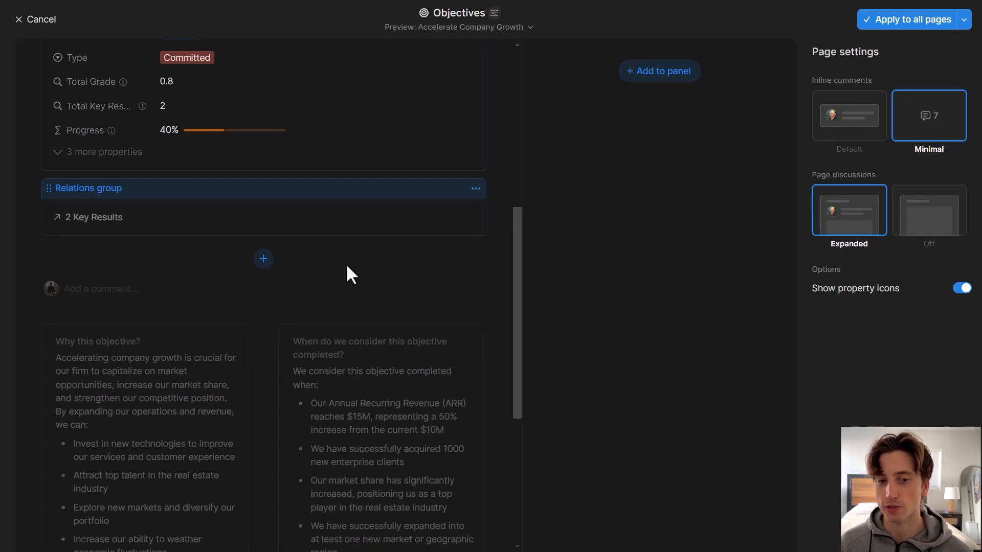
pyautogui.scroll(3)
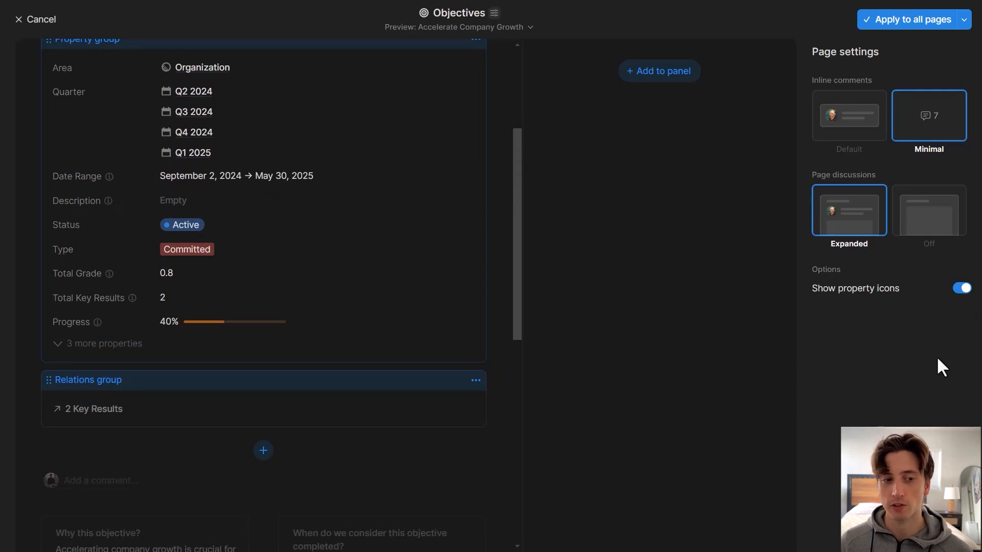
# Turn property icons off and back on, then select the Heading block for its pinned-property settings.
pyautogui.click(964, 288)
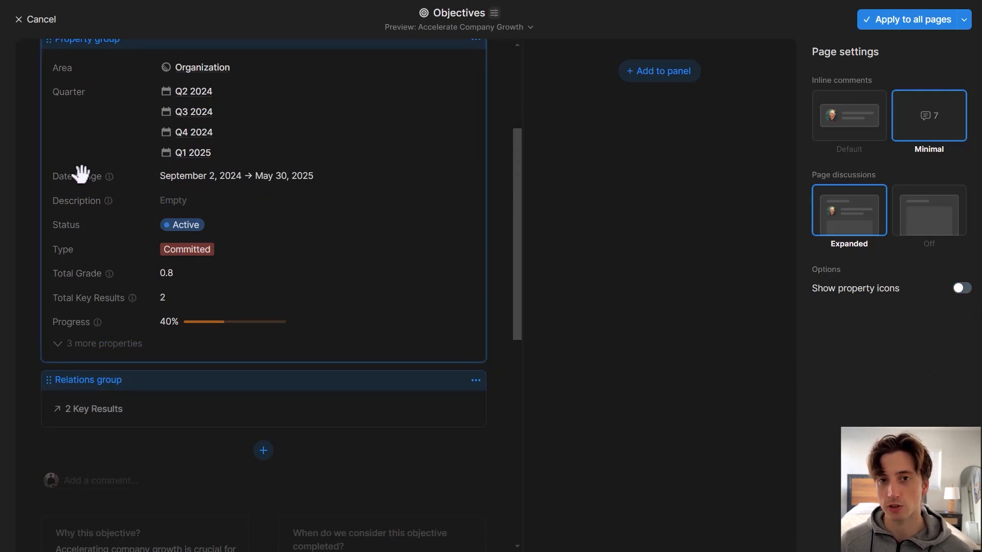
pyautogui.moveTo(83, 168)
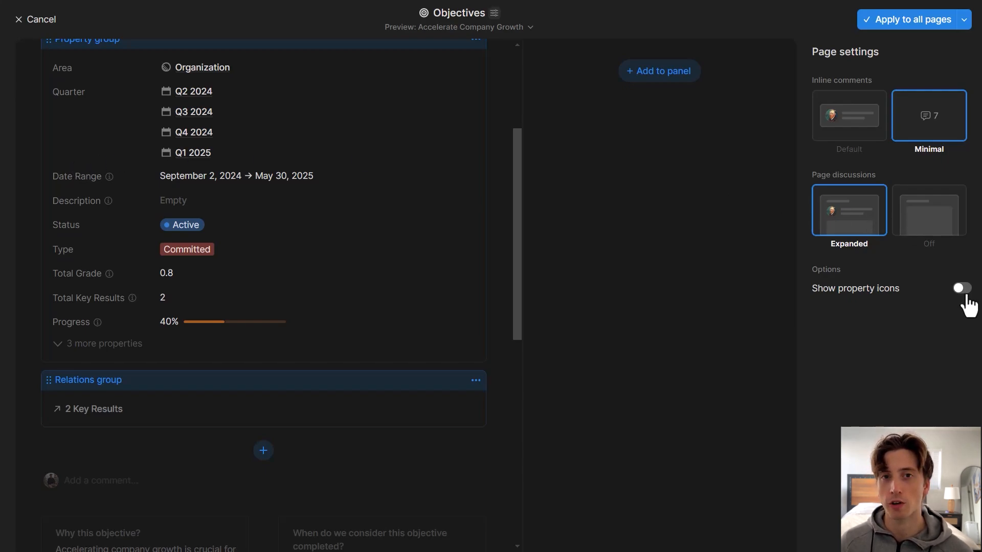
pyautogui.click(961, 288)
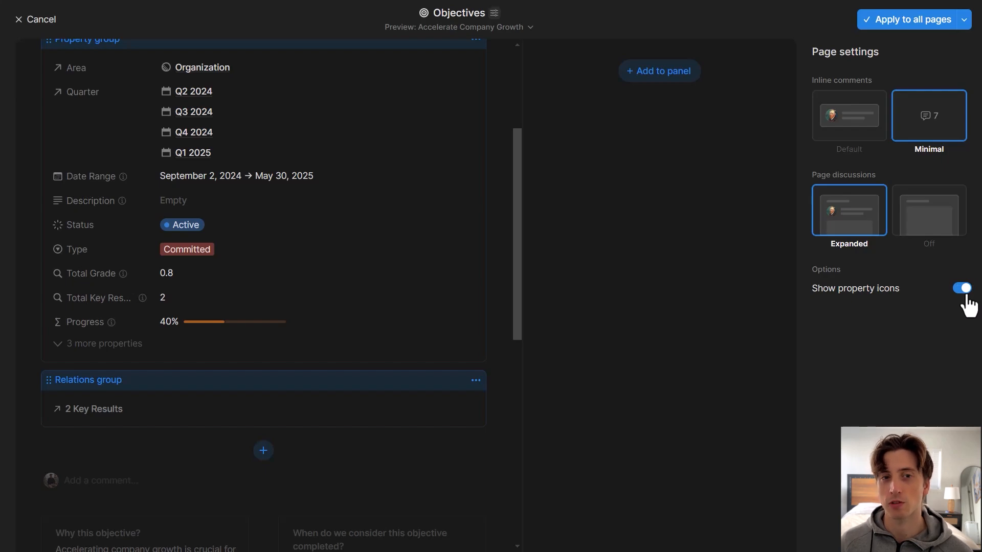
pyautogui.scroll(3)
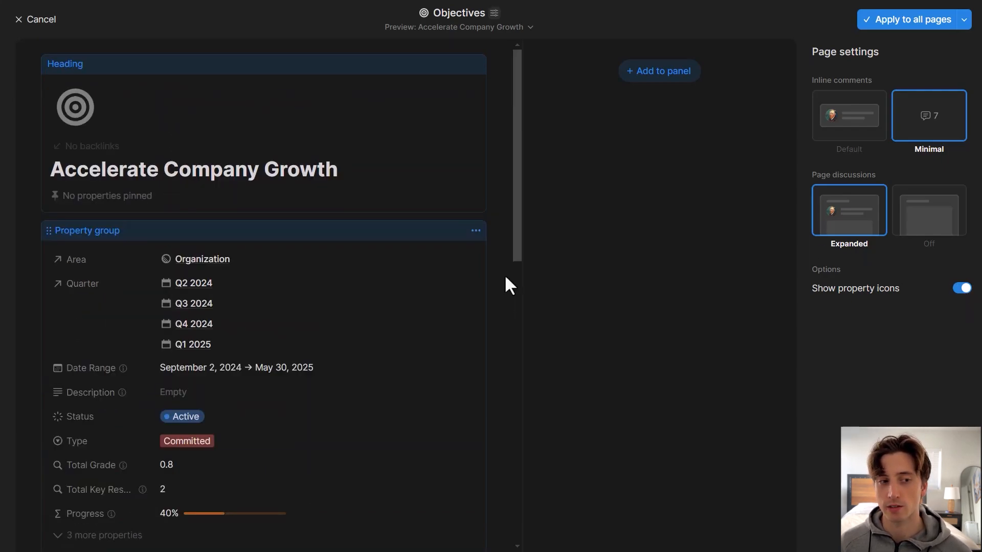
pyautogui.moveTo(401, 107)
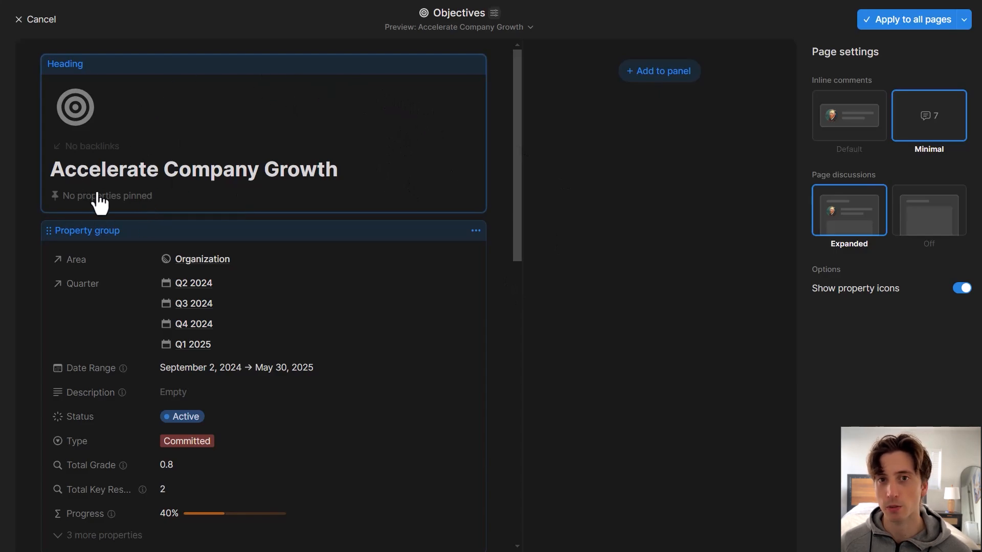
pyautogui.scroll(-3)
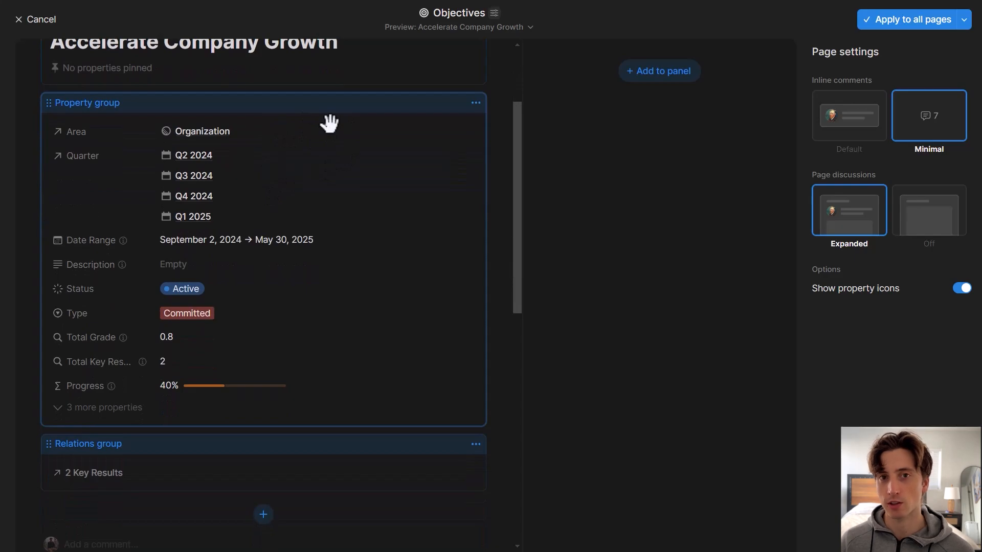
pyautogui.scroll(-3)
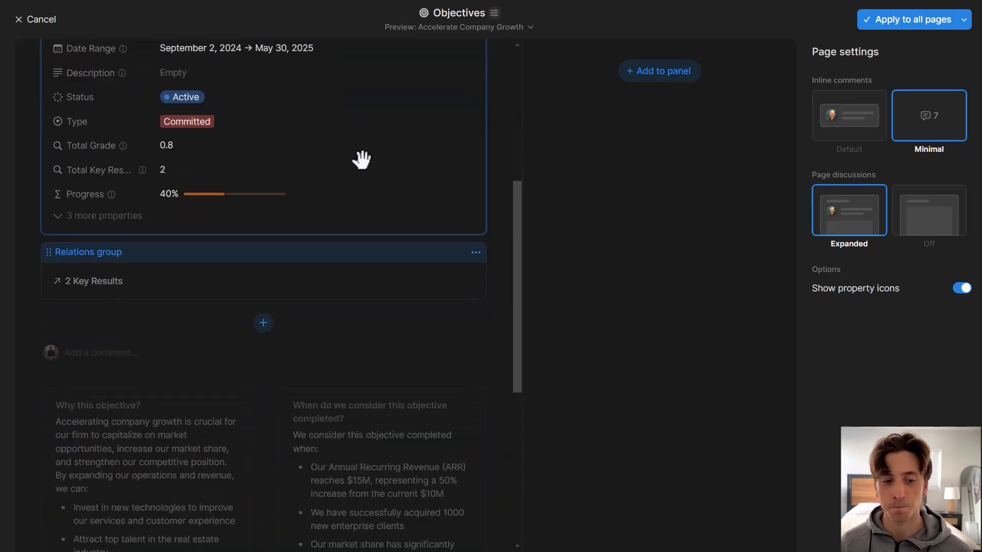
pyautogui.moveTo(268, 325)
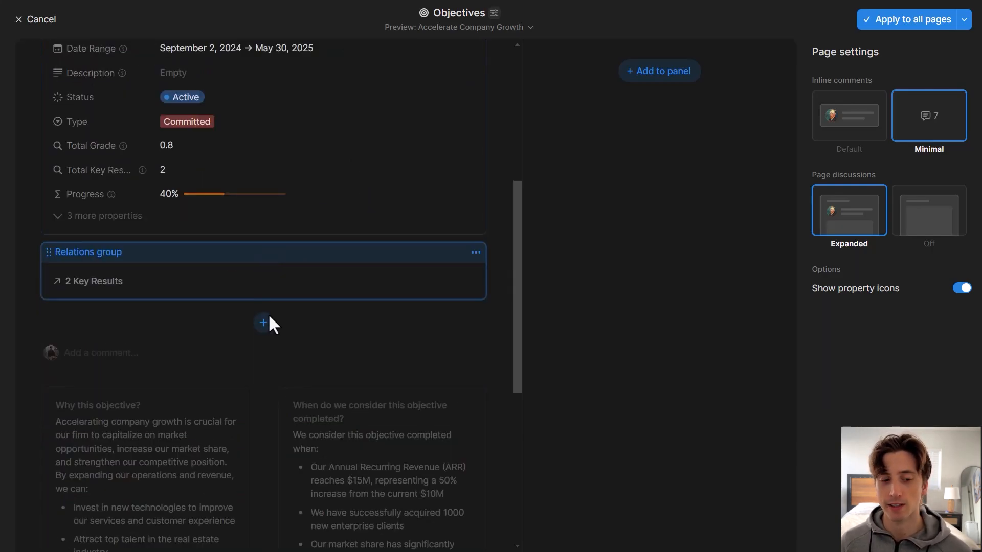
pyautogui.click(263, 324)
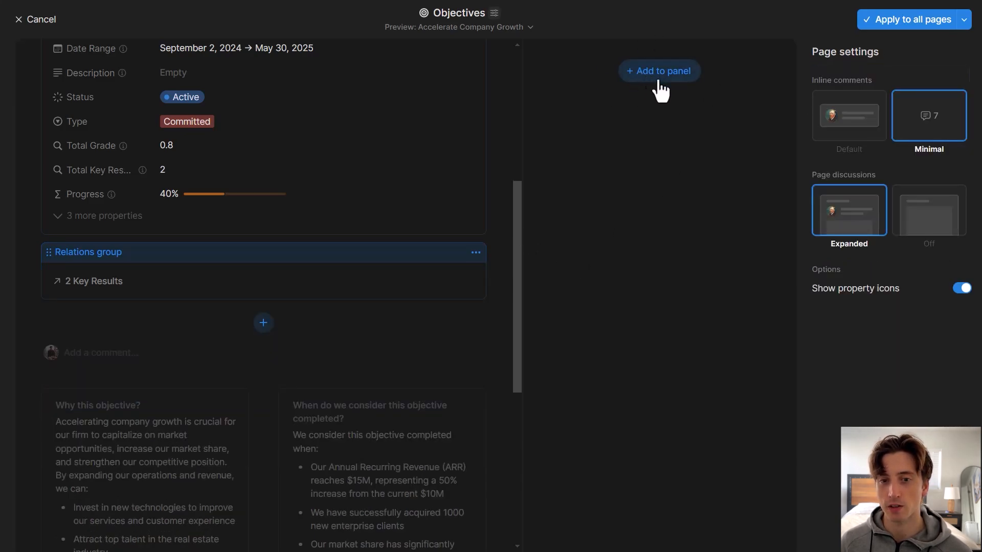
pyautogui.moveTo(673, 82)
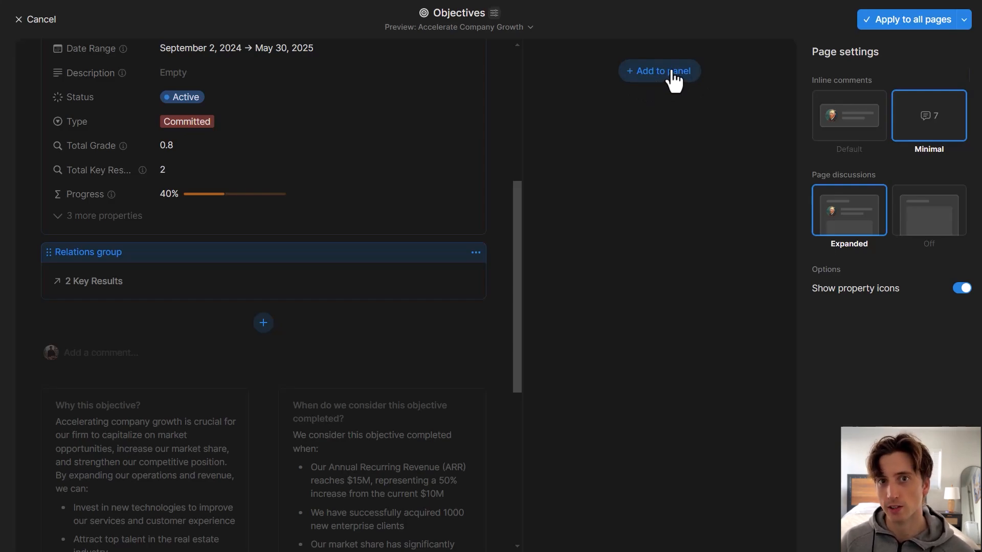
pyautogui.moveTo(522, 227)
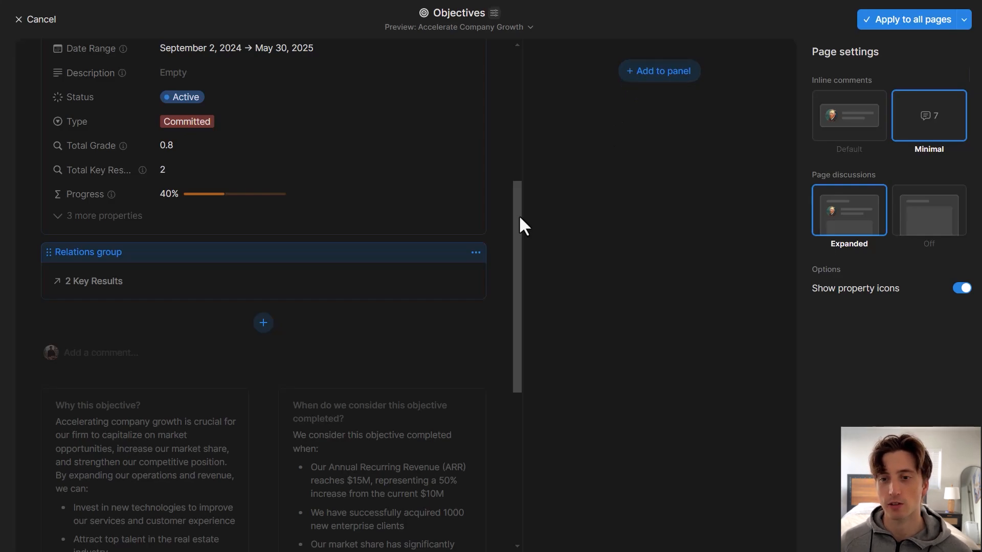
pyautogui.moveTo(522, 213)
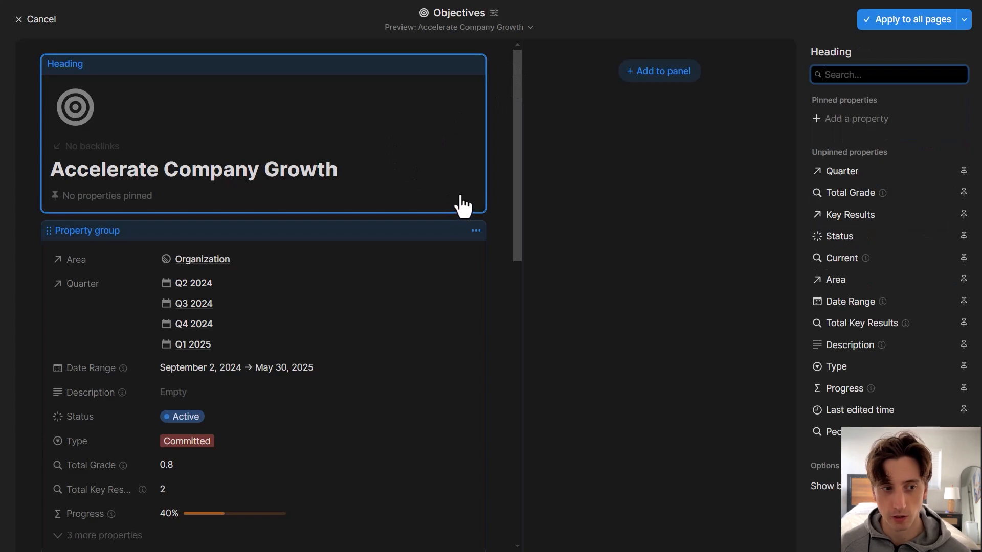
pyautogui.moveTo(856, 167)
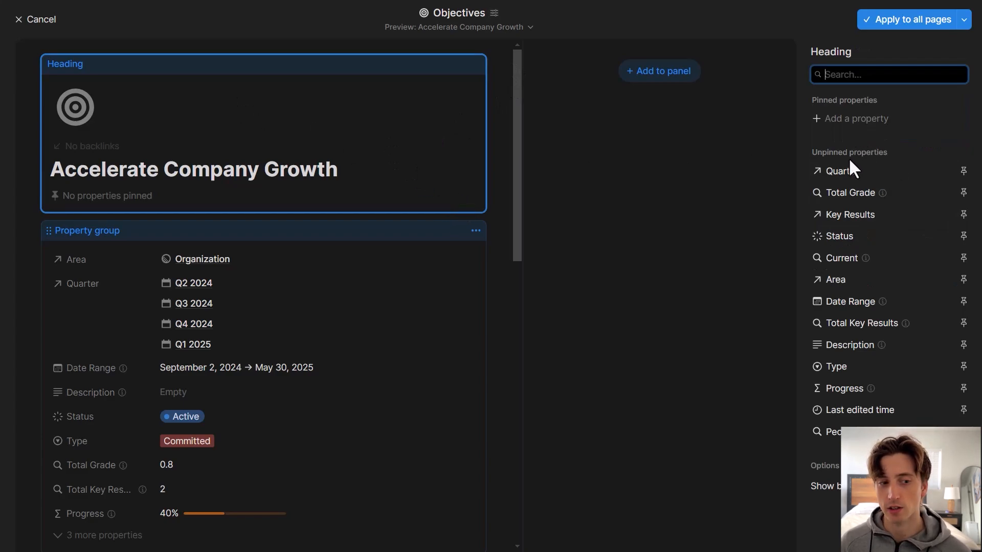
pyautogui.moveTo(854, 175)
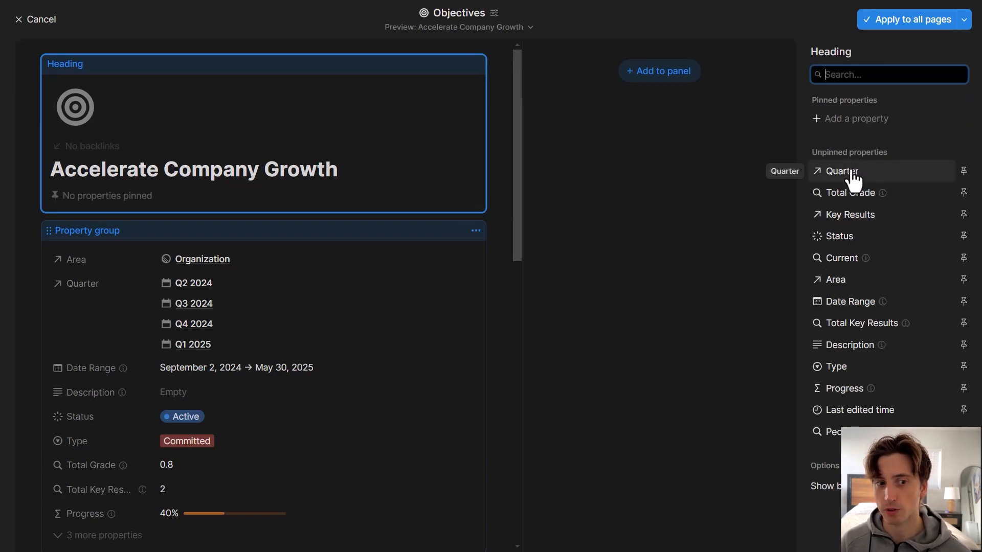
pyautogui.moveTo(241, 205)
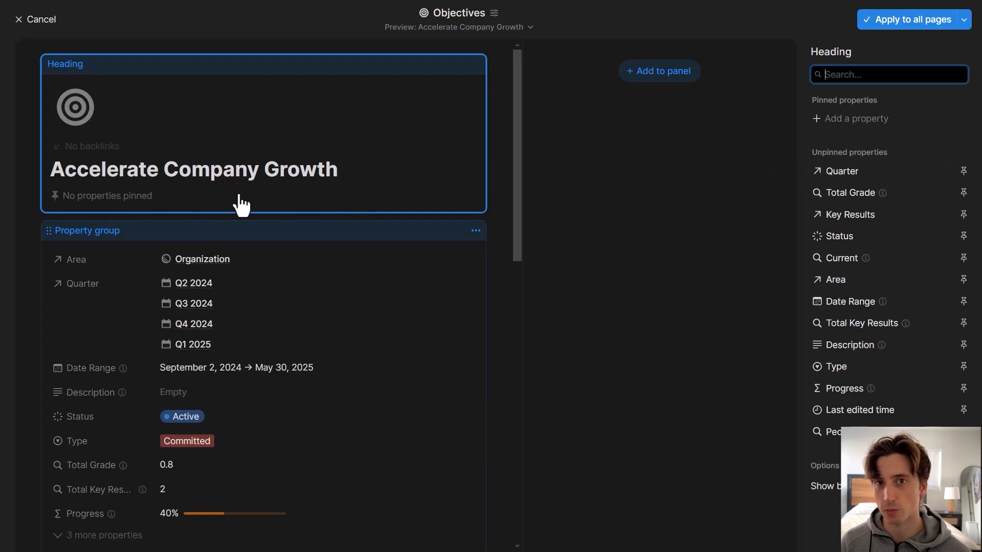
pyautogui.moveTo(917, 178)
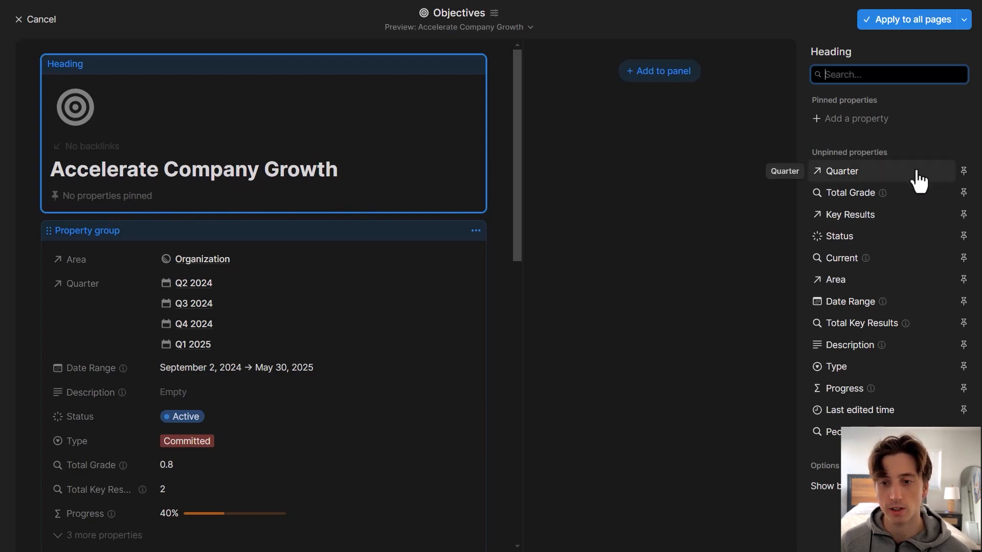
pyautogui.moveTo(967, 289)
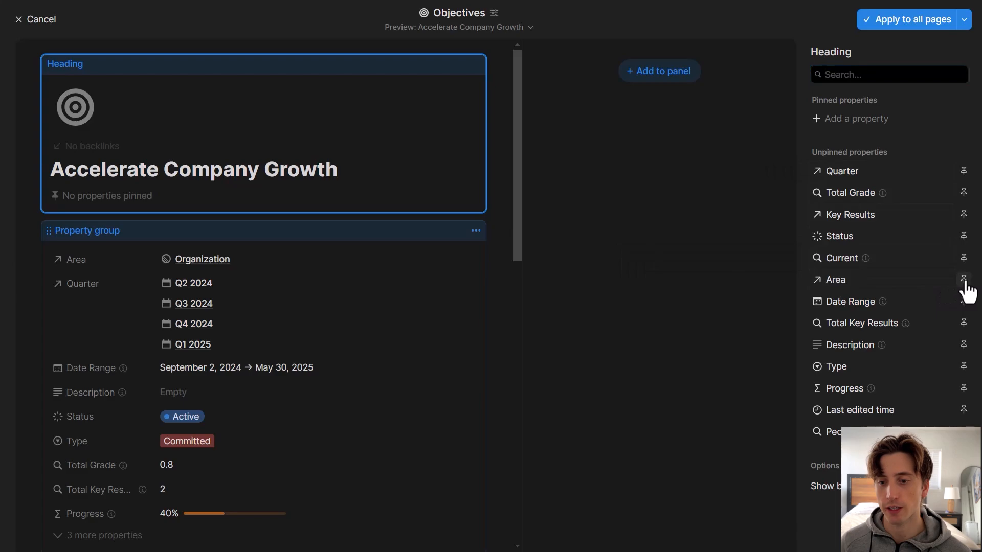
# Pin Area, Status and Date Range under the page title, reaching the pin limit.
pyautogui.click(964, 280)
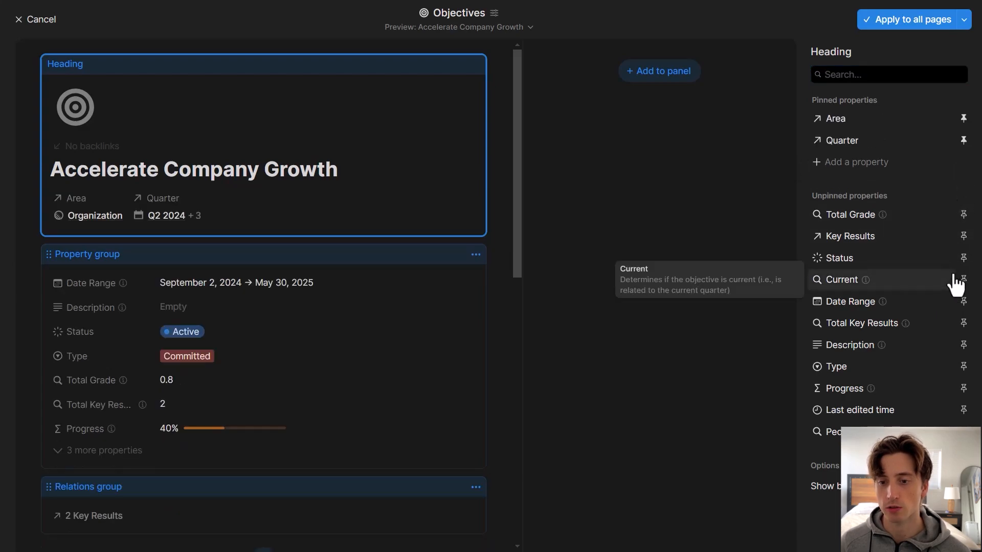
pyautogui.click(963, 257)
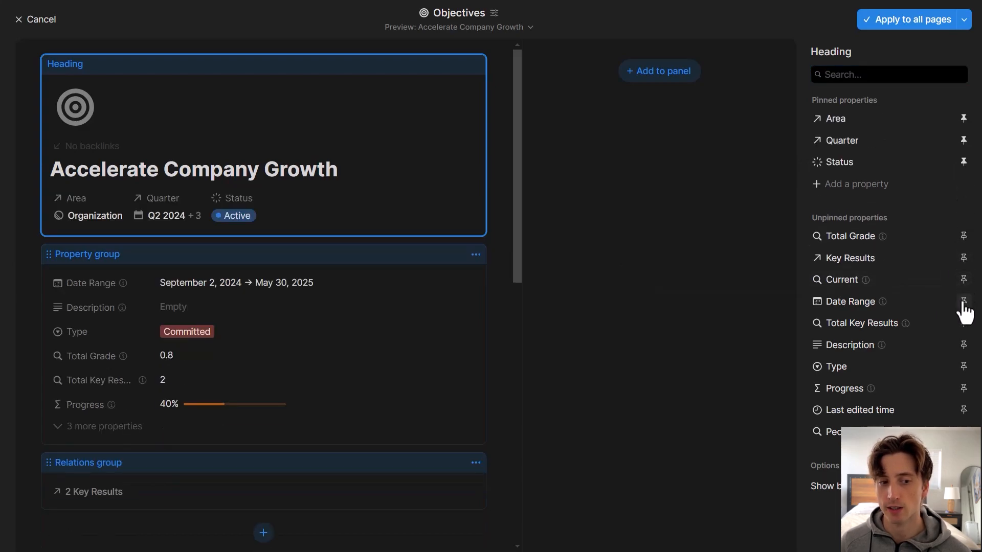
pyautogui.click(965, 301)
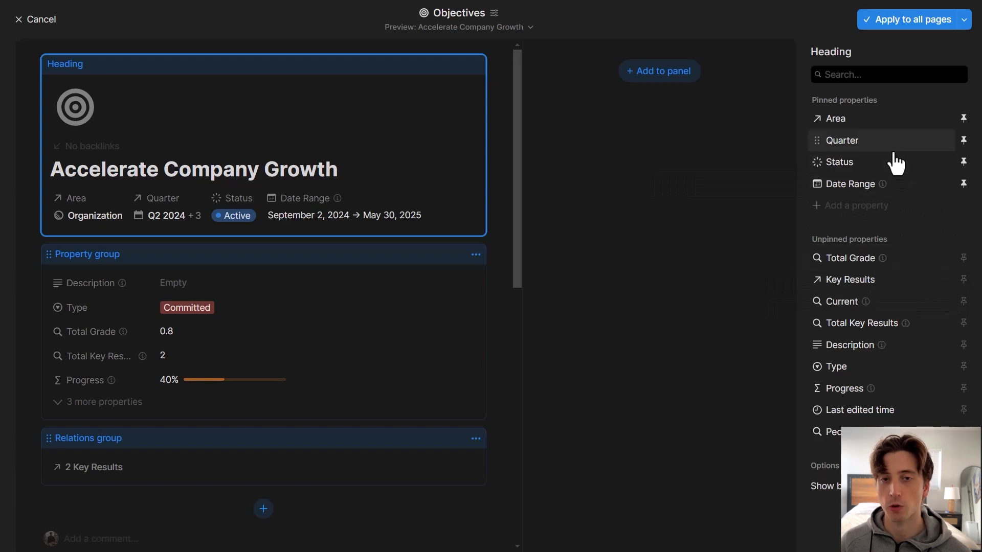
pyautogui.moveTo(965, 257)
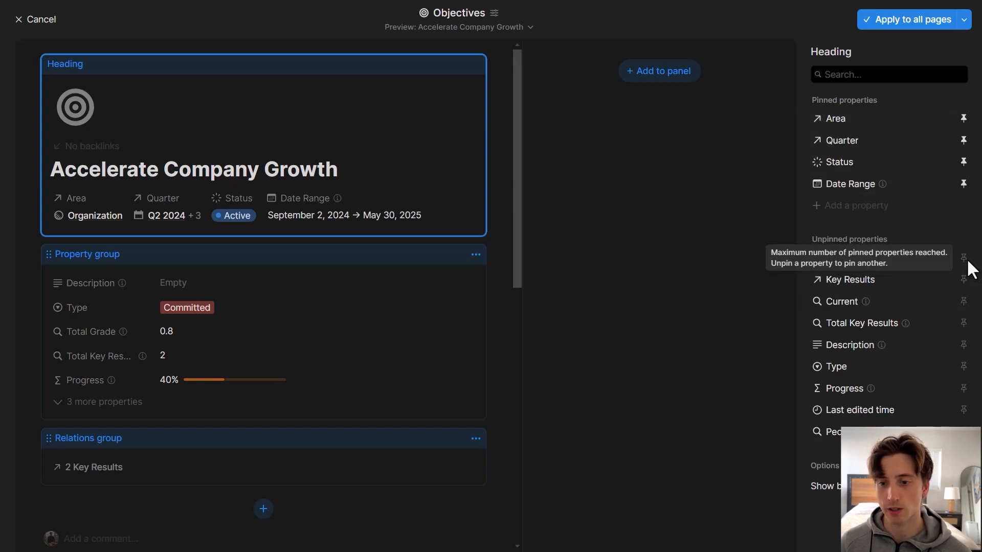
pyautogui.moveTo(336, 227)
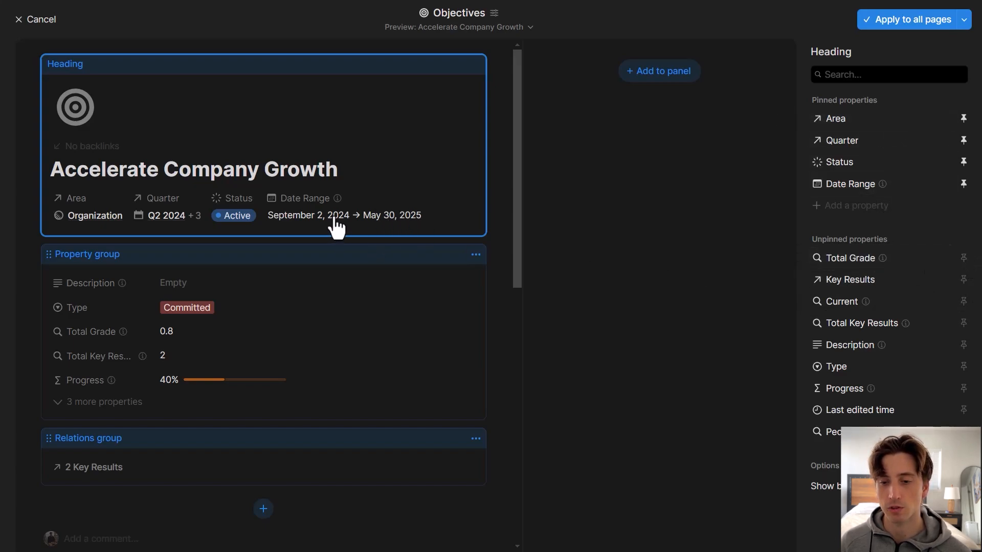
# Add Essentials and Formulas sections to the property group and confirm with Done.
pyautogui.click(85, 253)
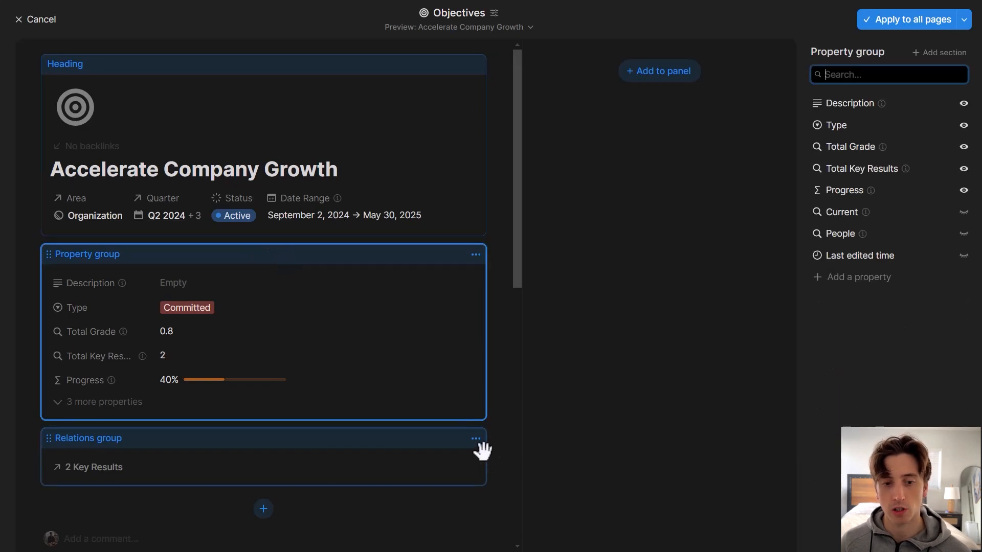
pyautogui.moveTo(905, 69)
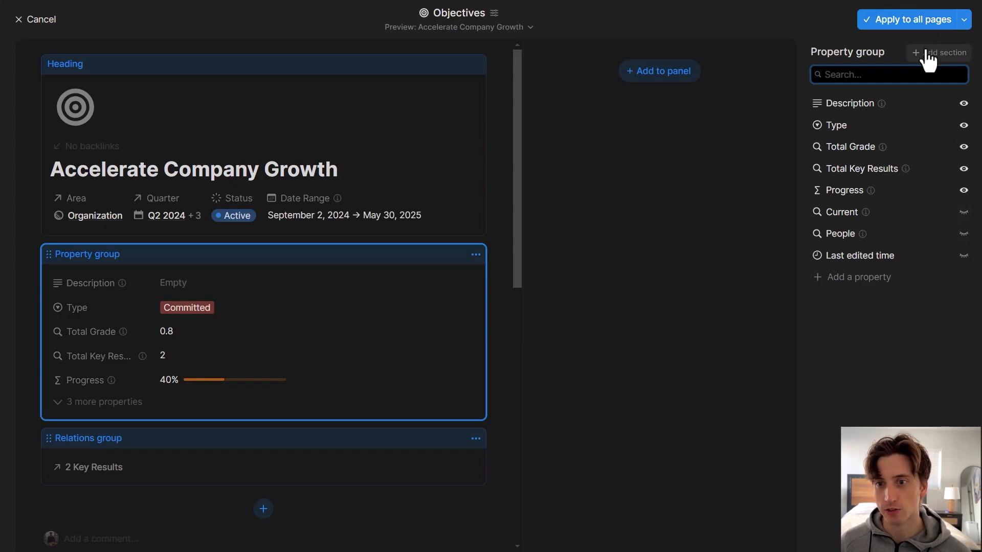
pyautogui.click(942, 52)
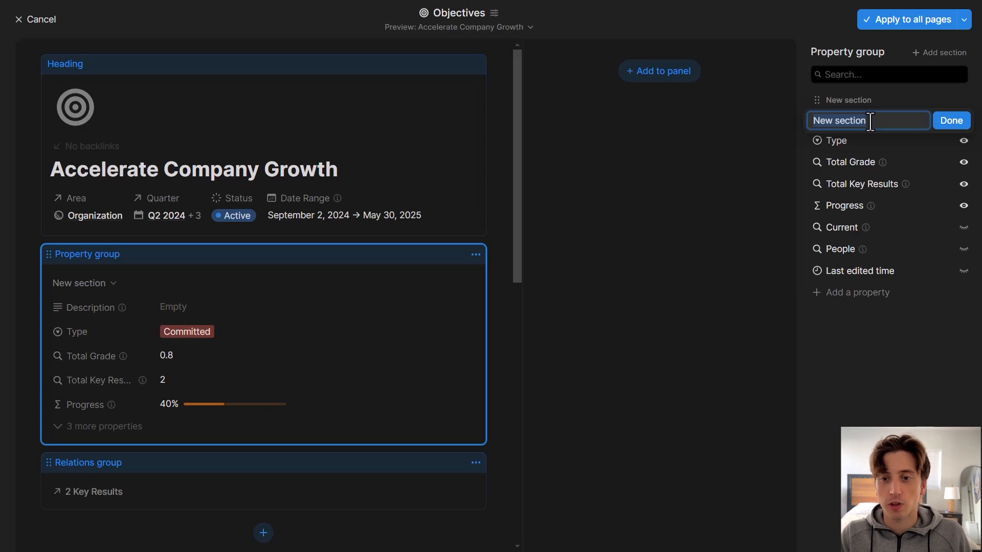
pyautogui.click(951, 121)
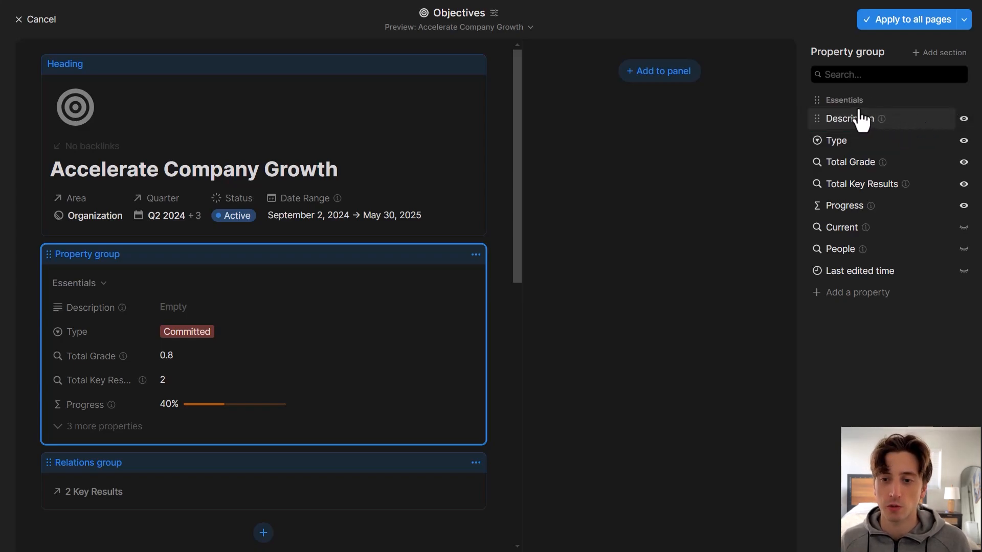
pyautogui.click(938, 52)
pyautogui.write('Formulas')
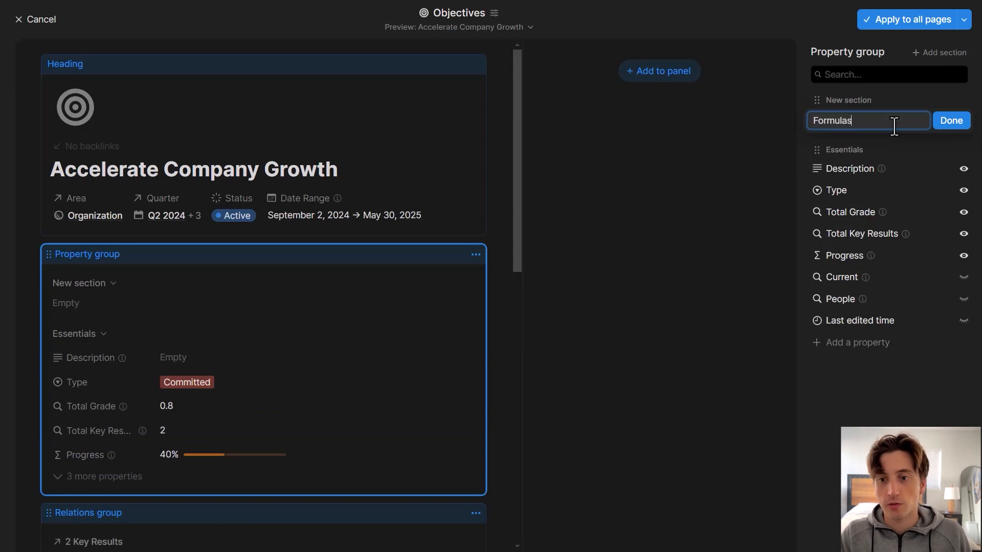
pyautogui.click(950, 120)
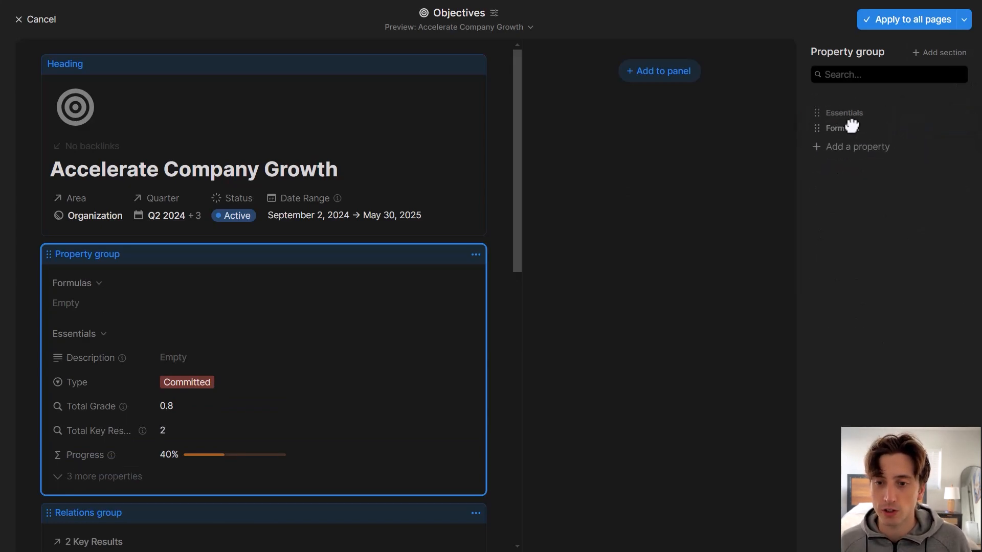
pyautogui.click(846, 113)
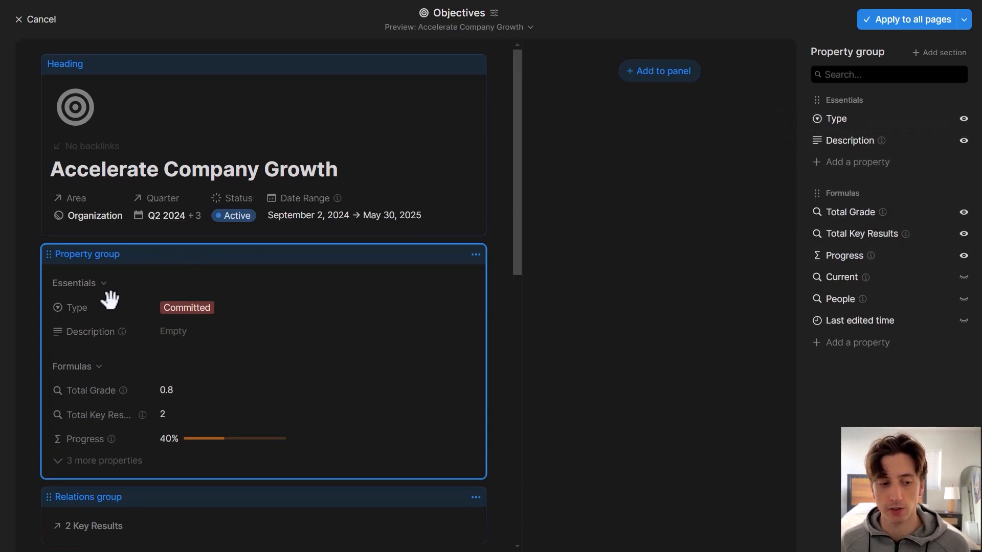
pyautogui.moveTo(94, 369)
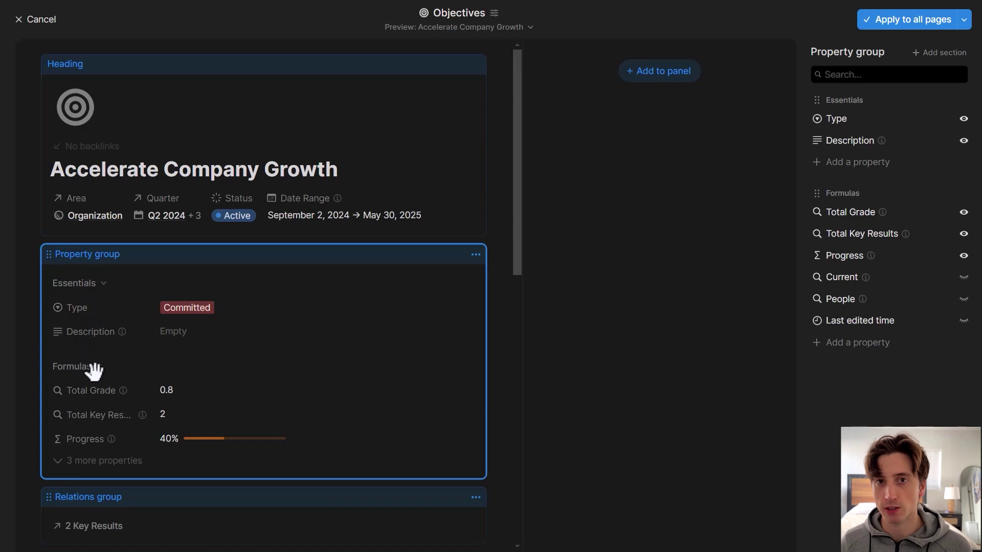
pyautogui.moveTo(266, 306)
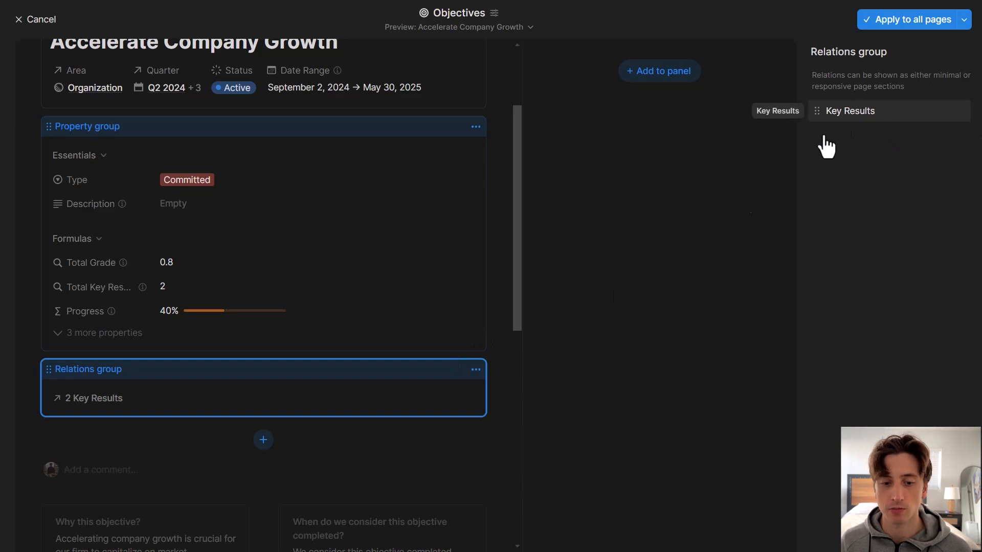
pyautogui.click(476, 369)
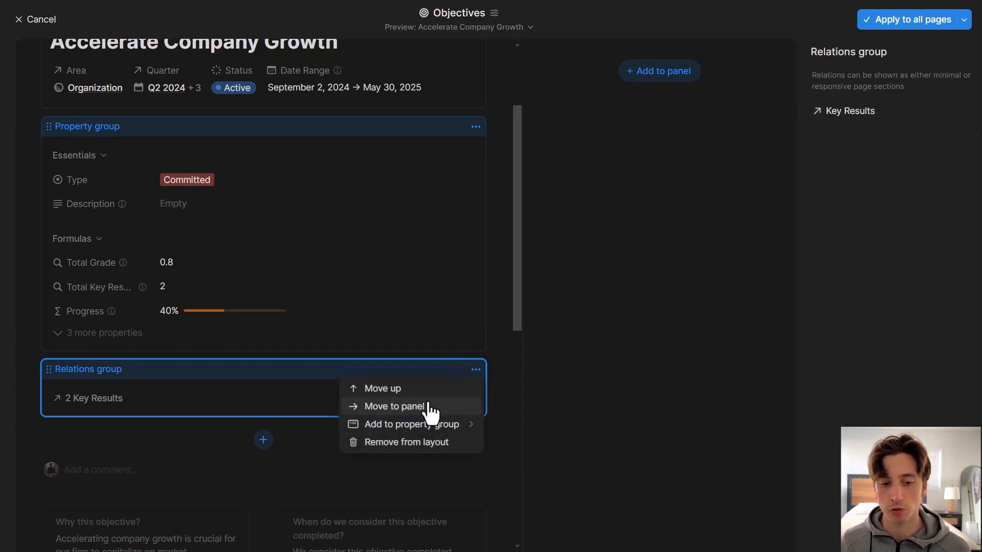
pyautogui.moveTo(412, 420)
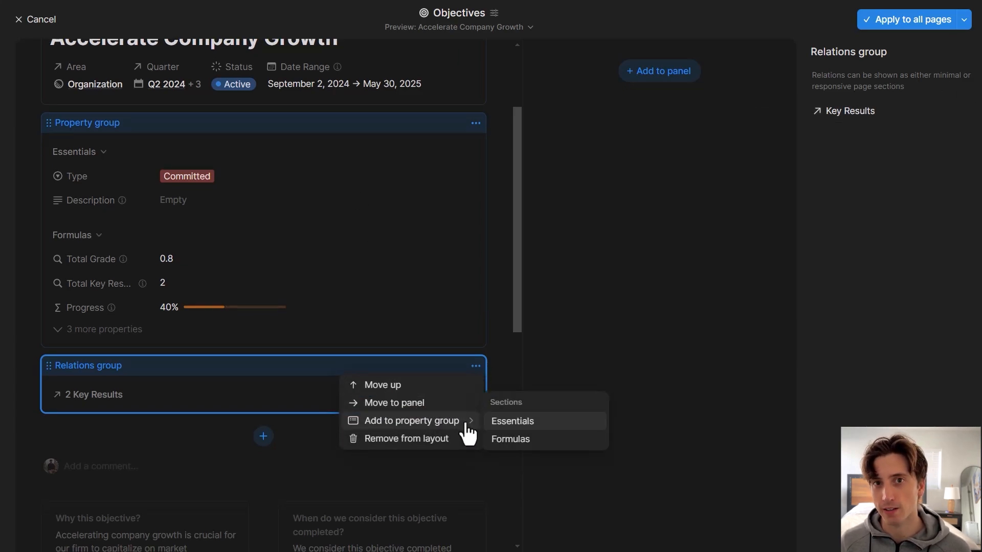
pyautogui.moveTo(523, 436)
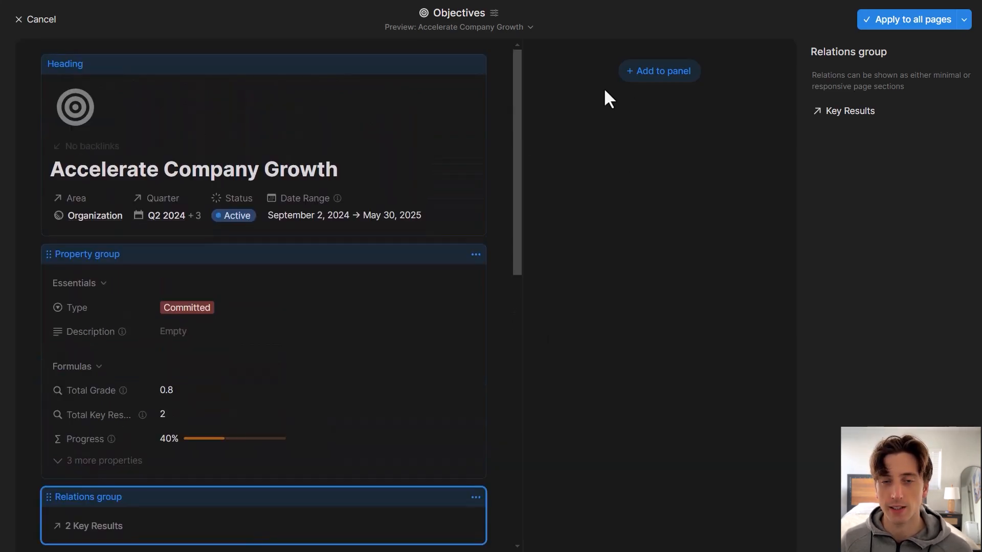
pyautogui.moveTo(644, 79)
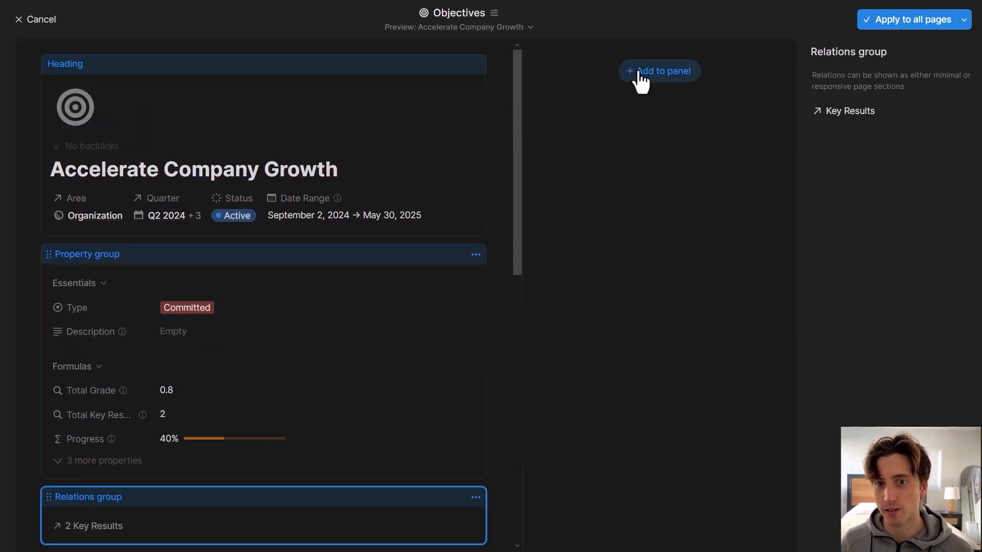
# Add Progress to the side panel in Large style, then Last edited time.
pyautogui.click(658, 71)
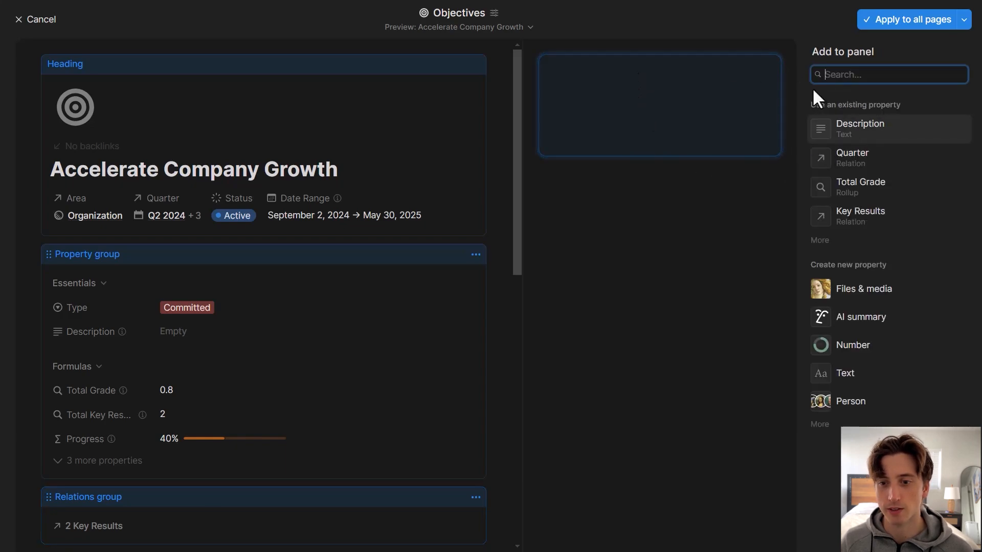
pyautogui.click(819, 240)
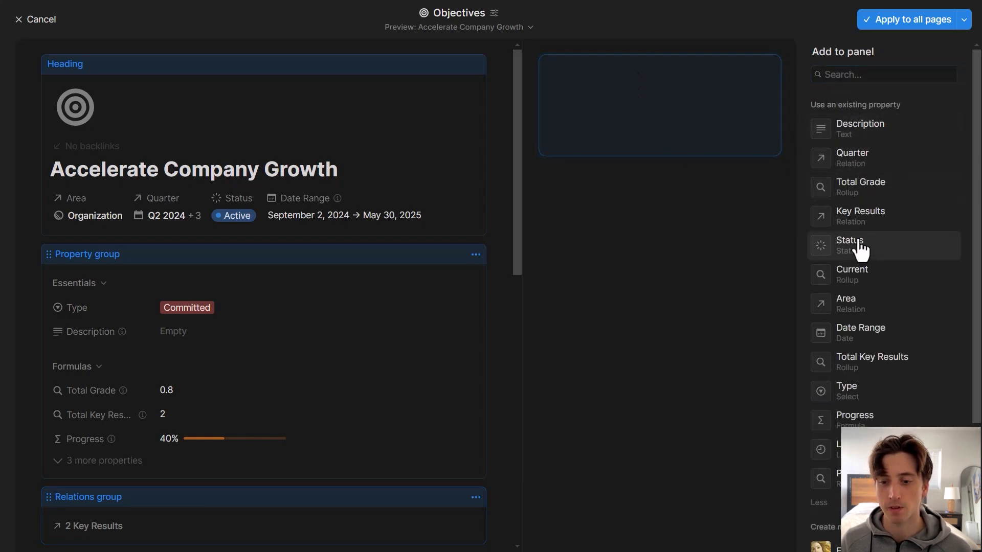
pyautogui.moveTo(855, 420)
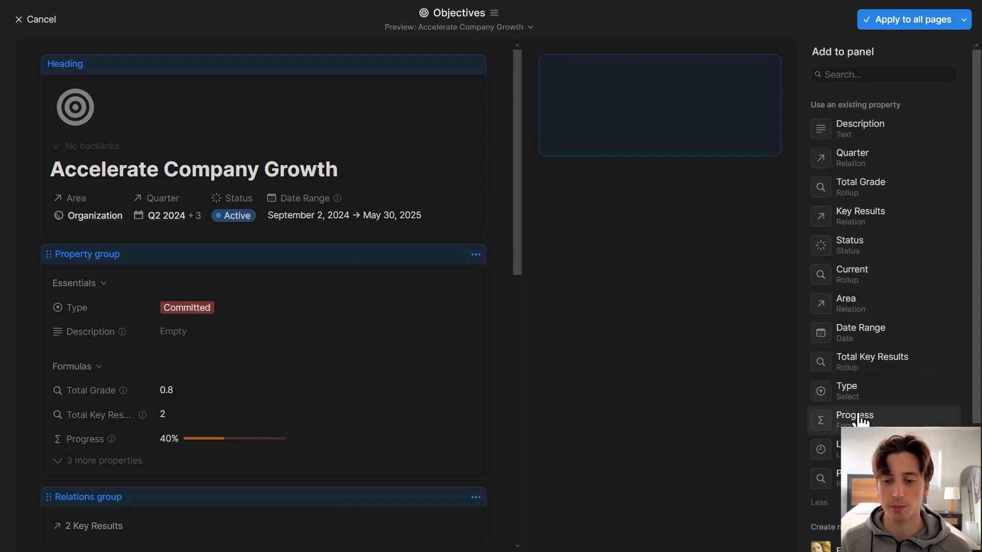
pyautogui.click(854, 416)
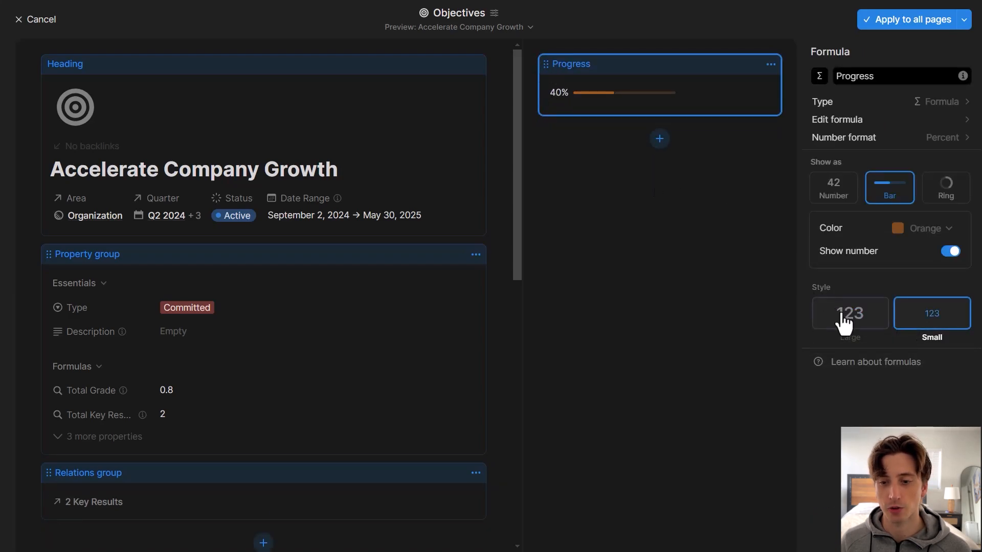
pyautogui.click(659, 139)
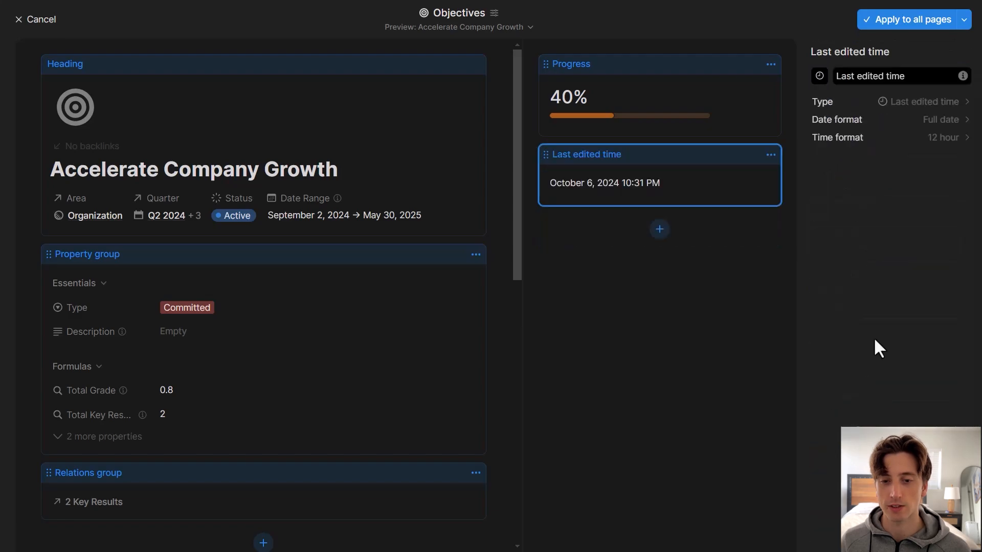
pyautogui.click(88, 473)
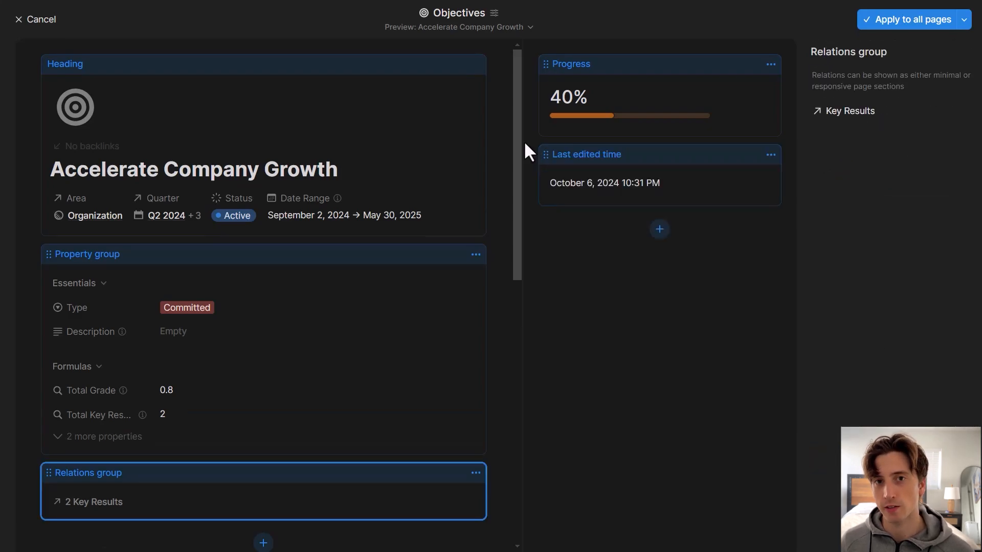
pyautogui.moveTo(528, 138)
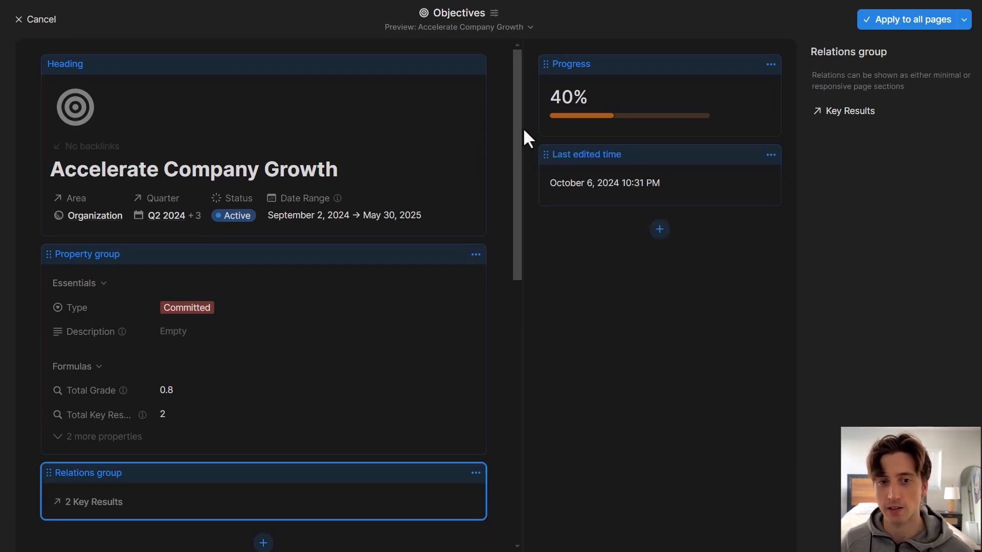
pyautogui.moveTo(909, 19)
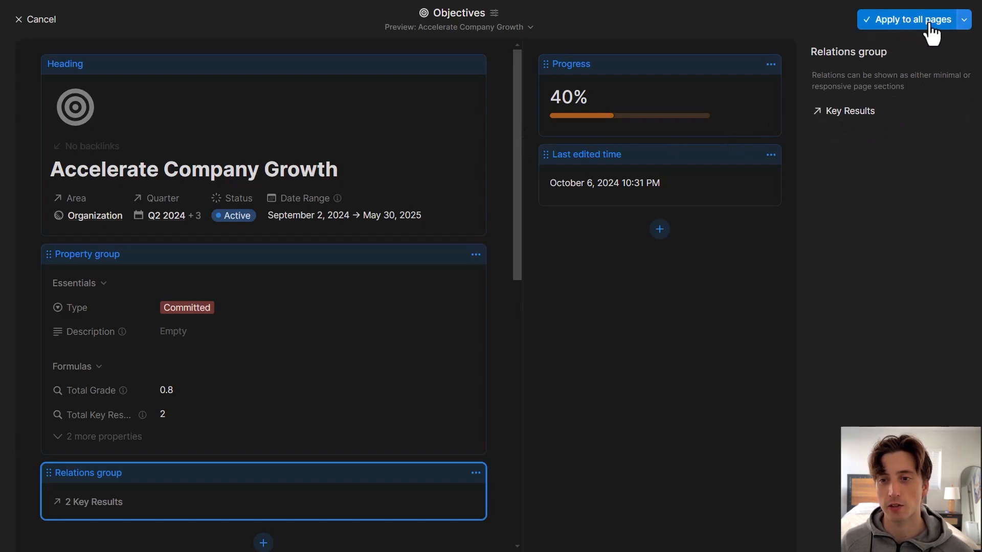
pyautogui.click(964, 20)
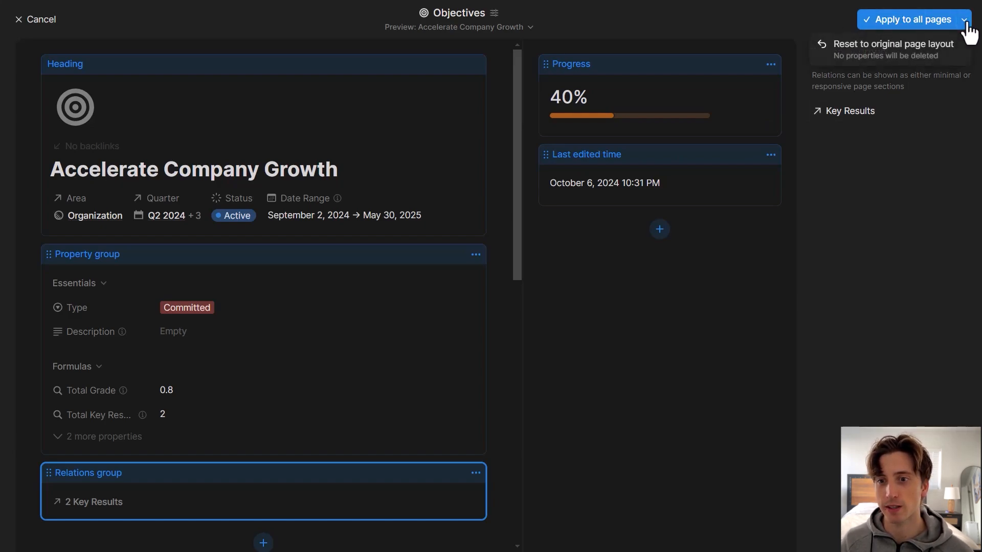
pyautogui.moveTo(889, 49)
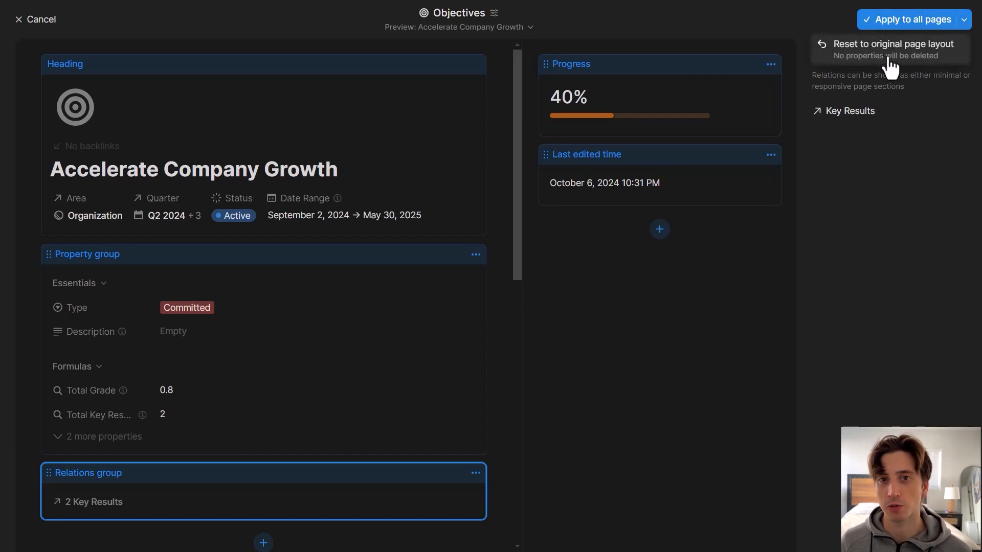
pyautogui.moveTo(906, 25)
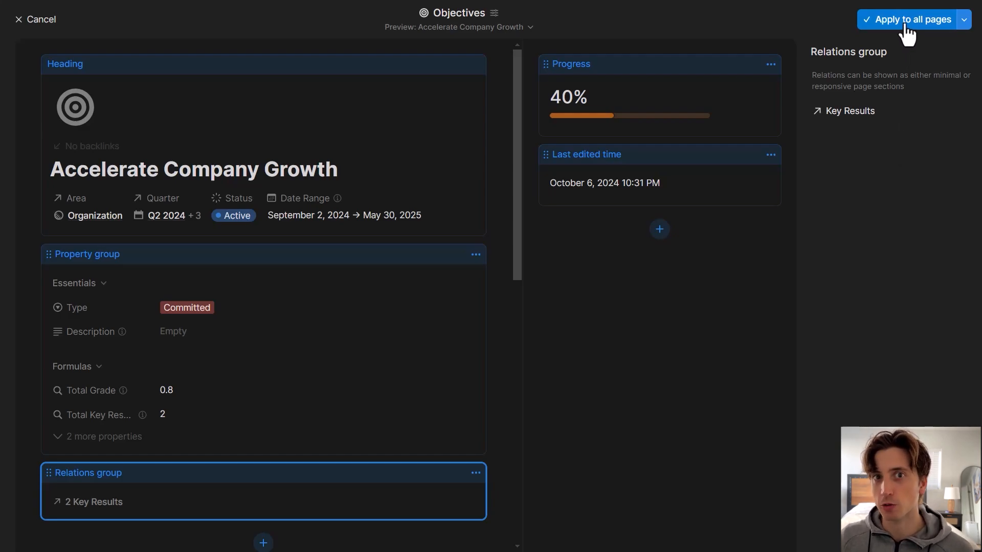
# Apply the custom layout to all Objectives pages and toggle the details side panel.
pyautogui.click(910, 20)
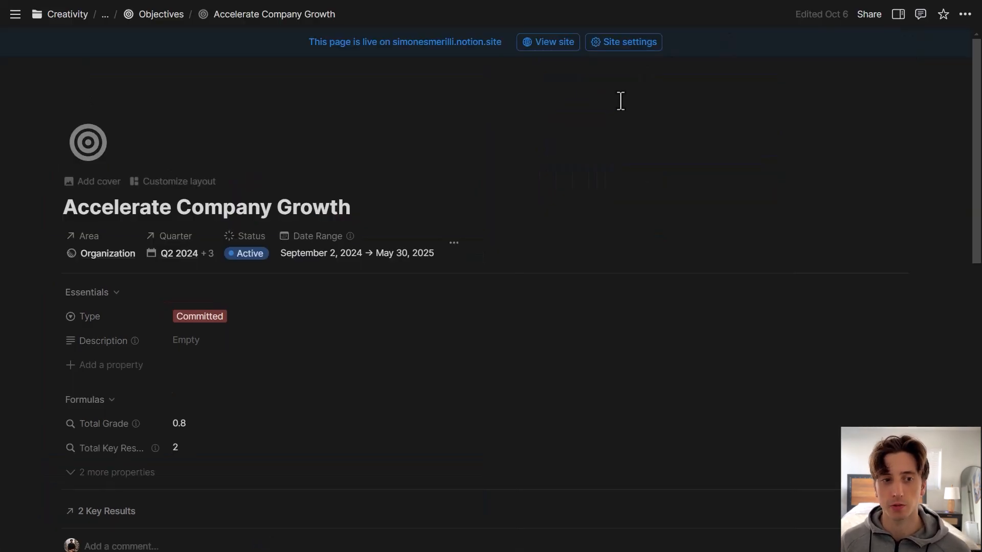
pyautogui.moveTo(103, 260)
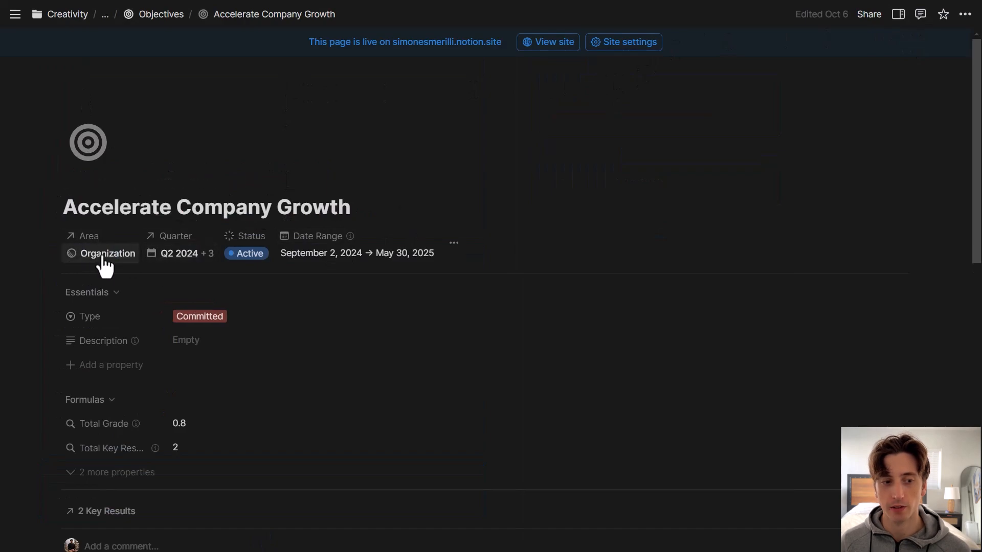
pyautogui.moveTo(453, 243)
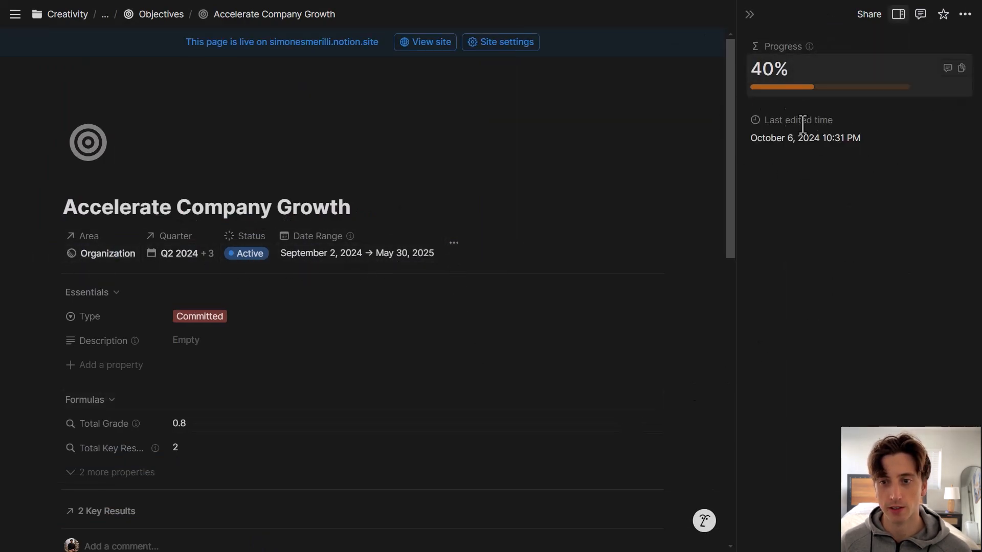
pyautogui.click(898, 14)
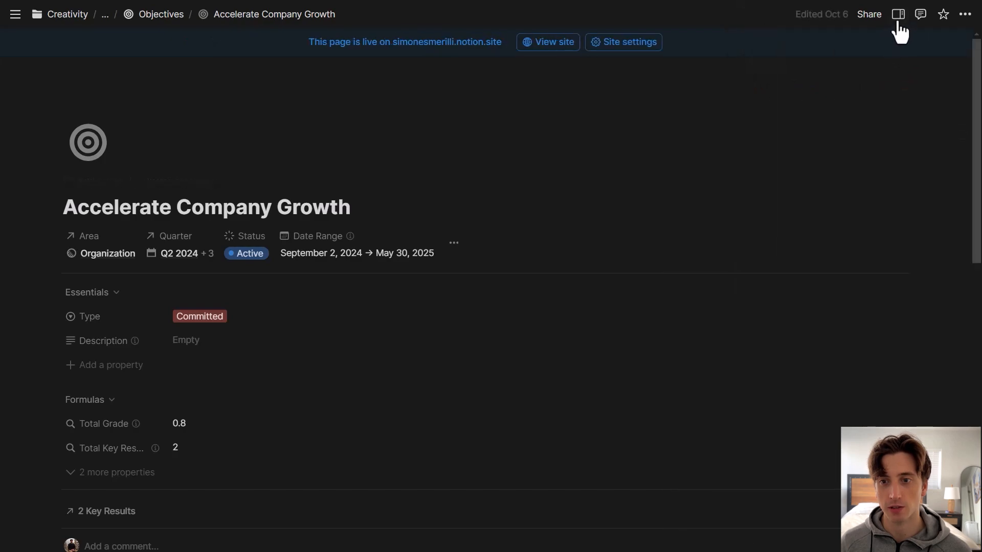
pyautogui.click(897, 13)
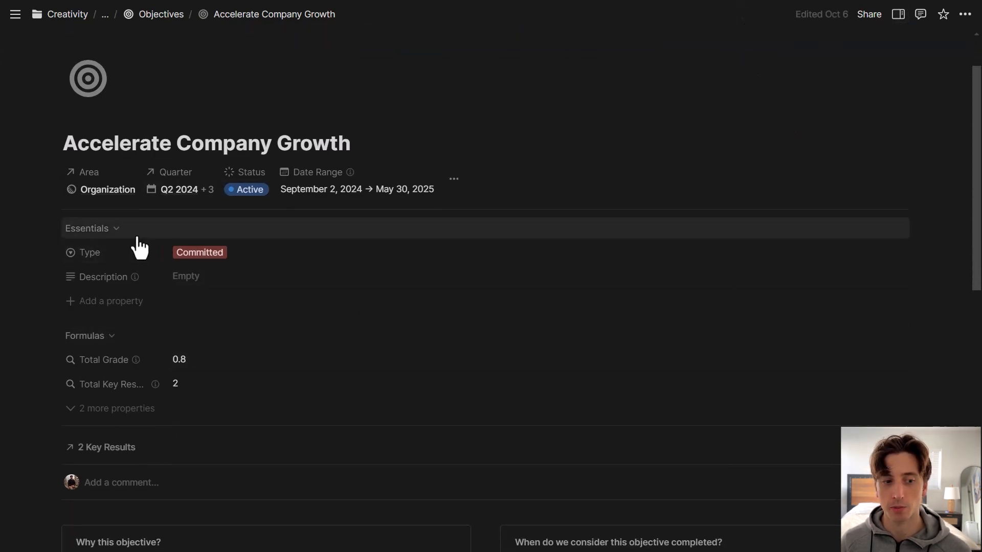
# Collapse the Essentials and Formulas sections and review the rest of the objective page.
pyautogui.click(85, 228)
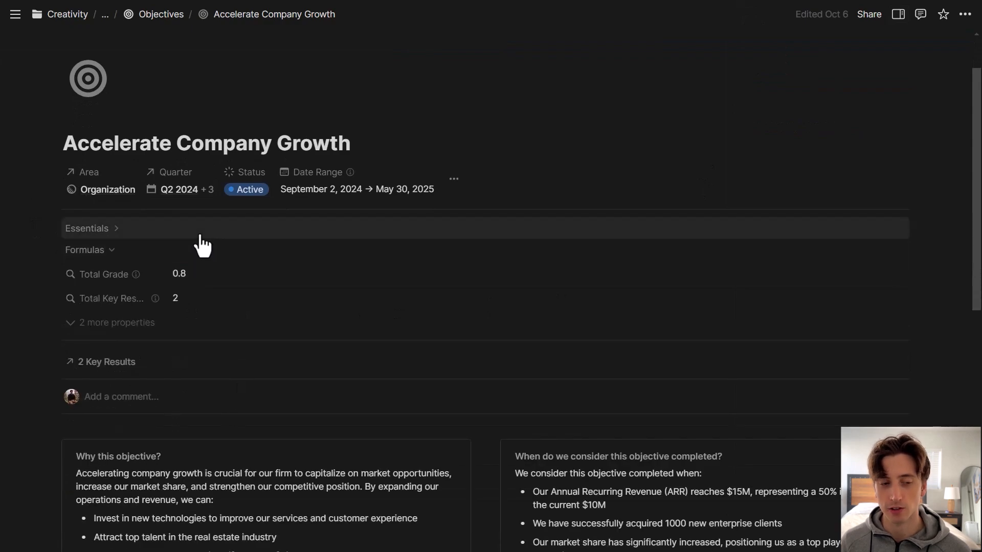
pyautogui.click(83, 250)
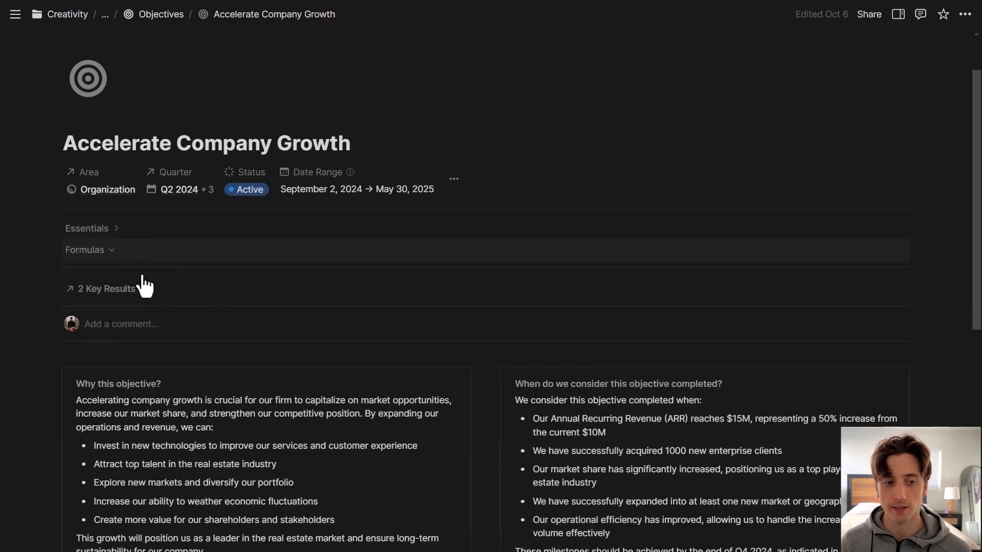
pyautogui.click(85, 249)
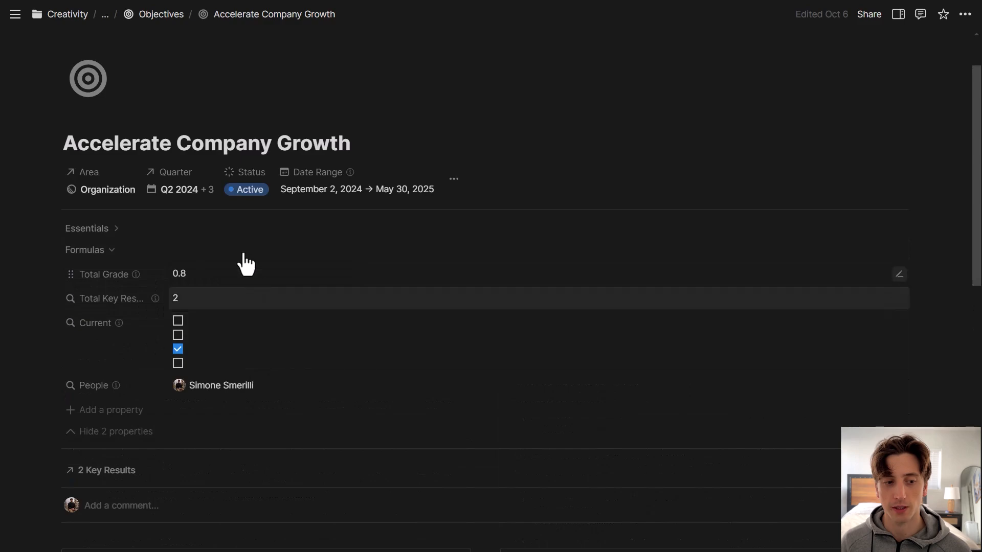
pyautogui.scroll(-3)
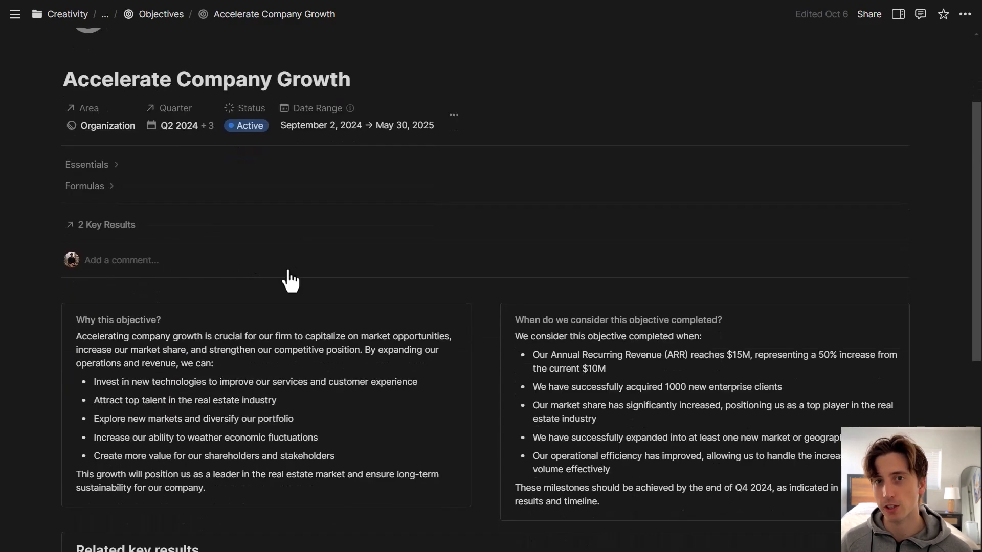
pyautogui.scroll(-3)
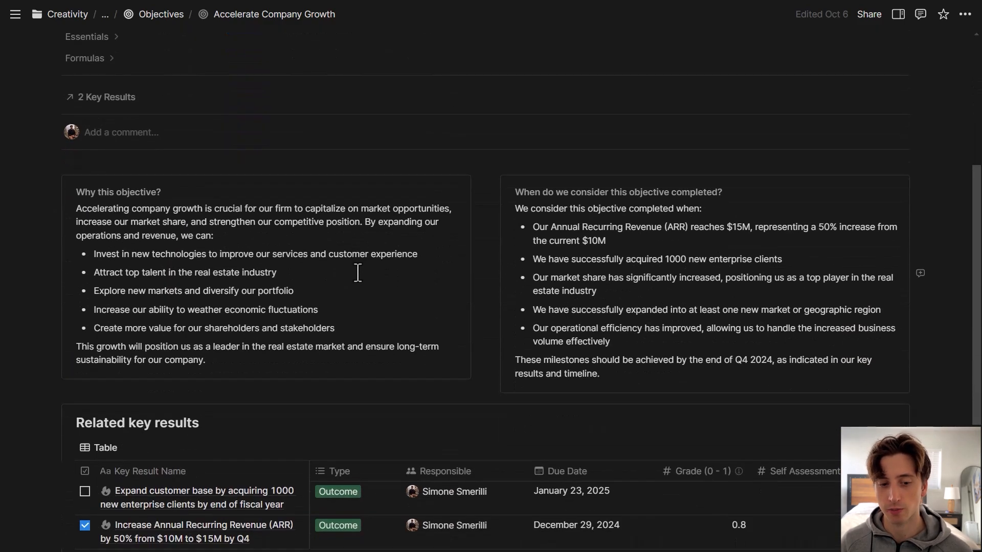
pyautogui.scroll(-3)
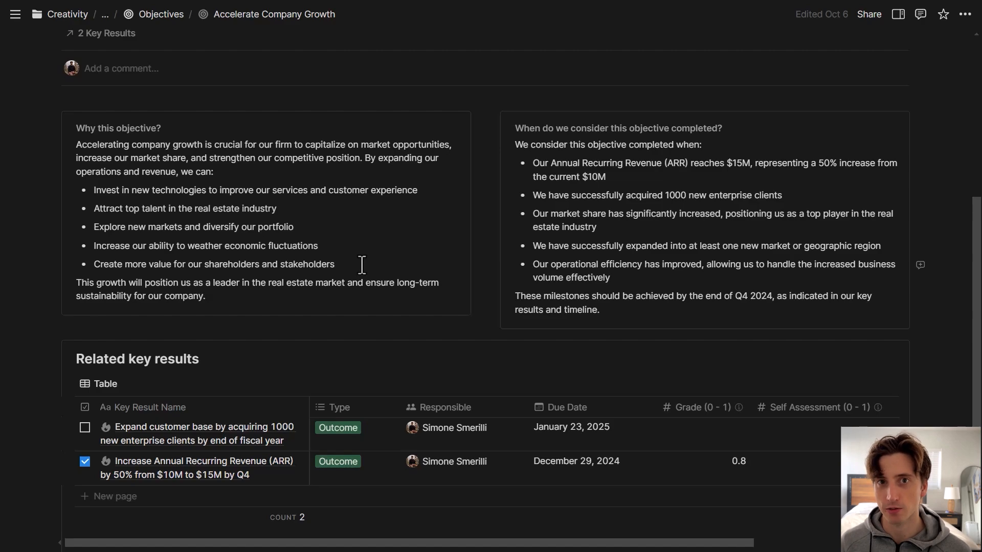
pyautogui.moveTo(366, 265)
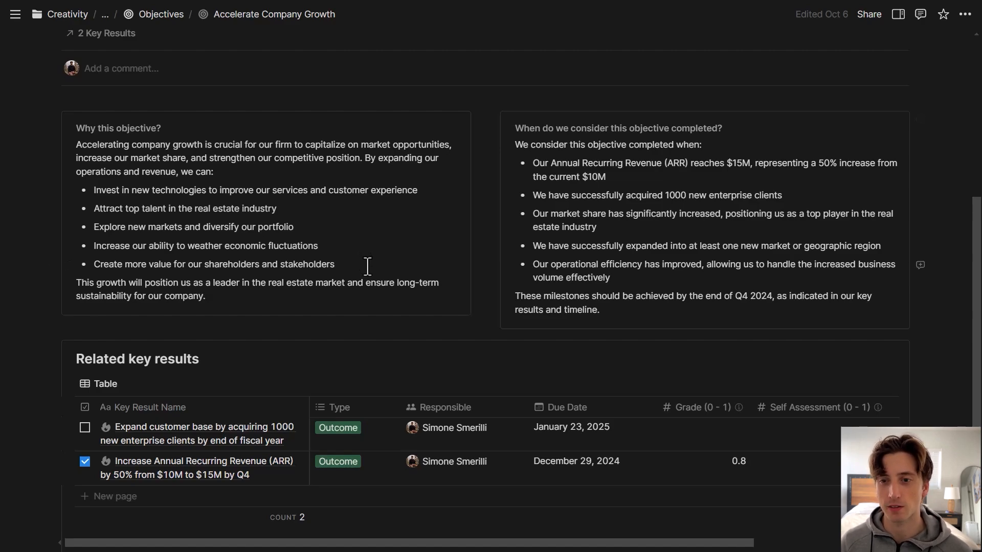
pyautogui.scroll(3)
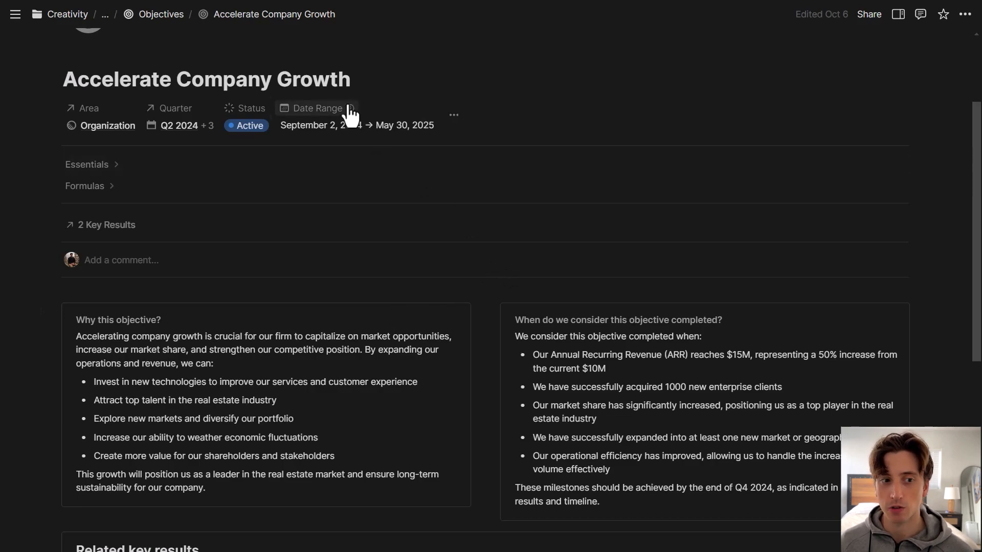
pyautogui.moveTo(213, 63)
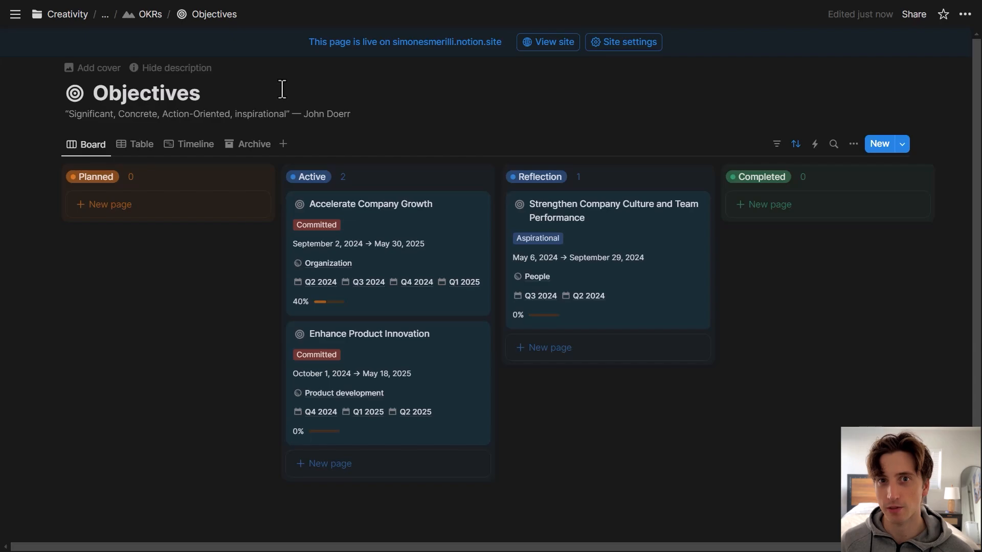
# Open the Enhance Product Innovation objective from the Objectives board.
pyautogui.click(369, 333)
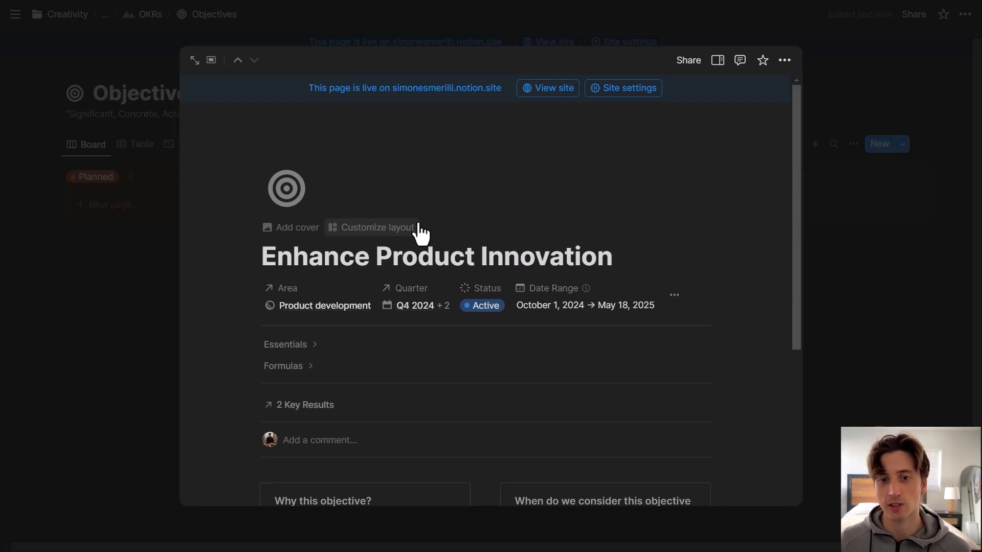
pyautogui.moveTo(870, 222)
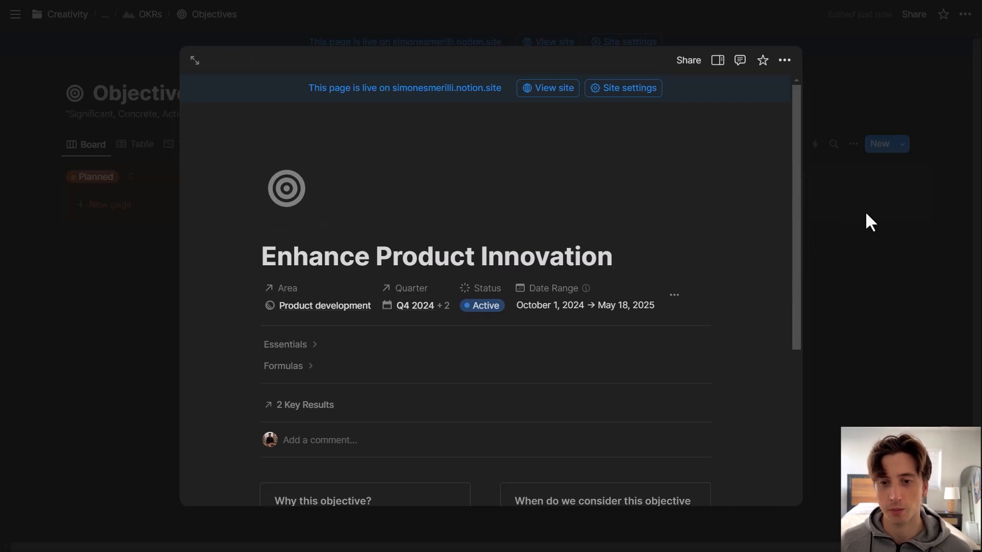
# Edit the default Objective template, view its Customize layout editor, and cancel back to the board.
pyautogui.click(901, 143)
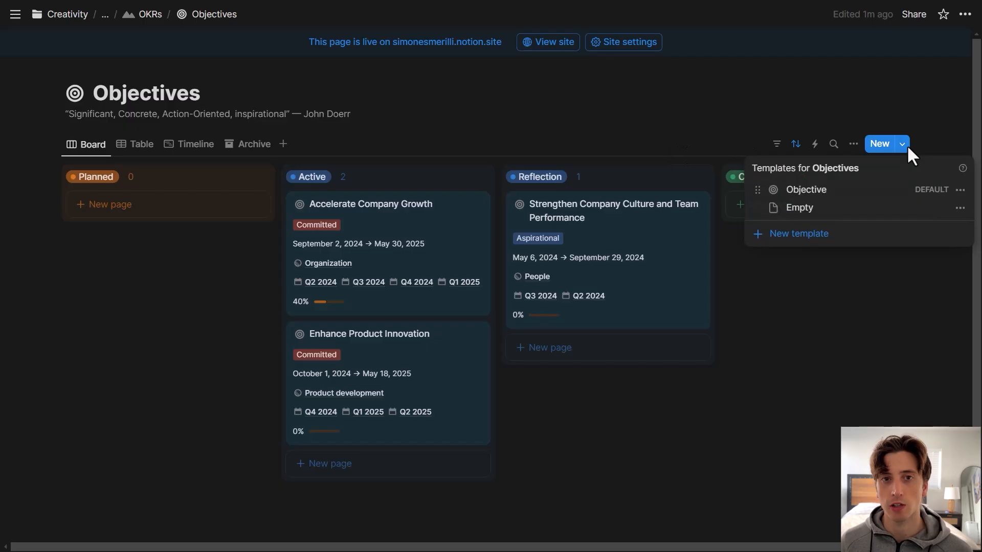
pyautogui.click(960, 190)
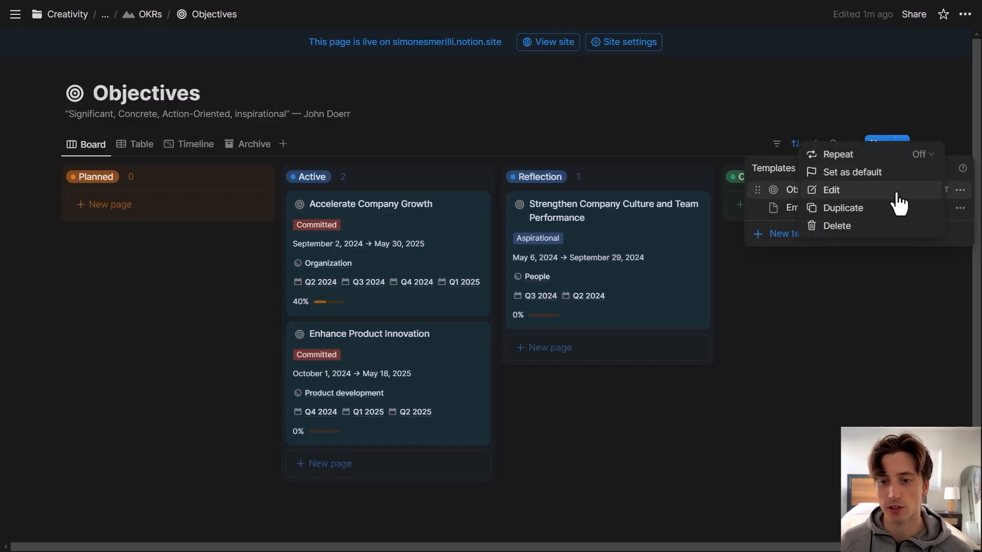
pyautogui.click(831, 190)
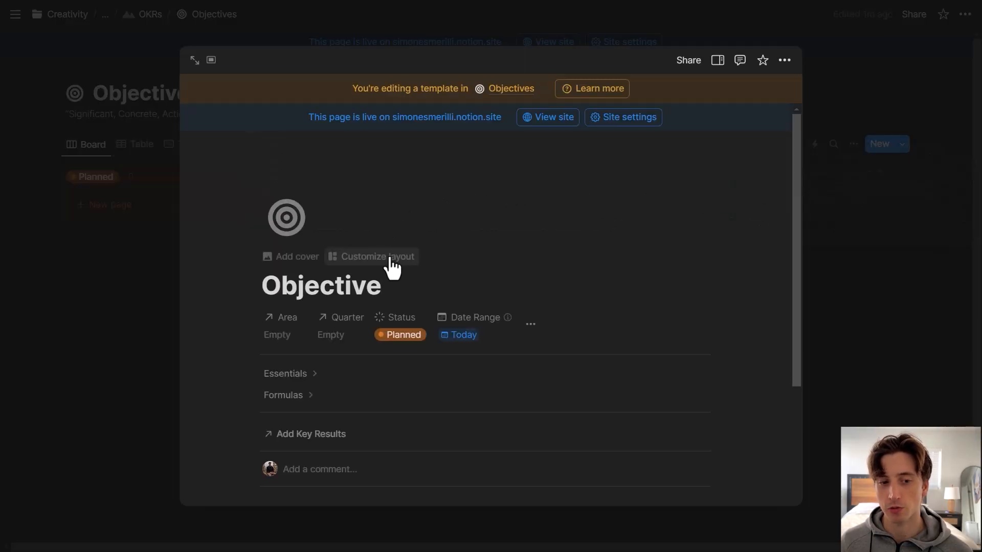
pyautogui.click(371, 256)
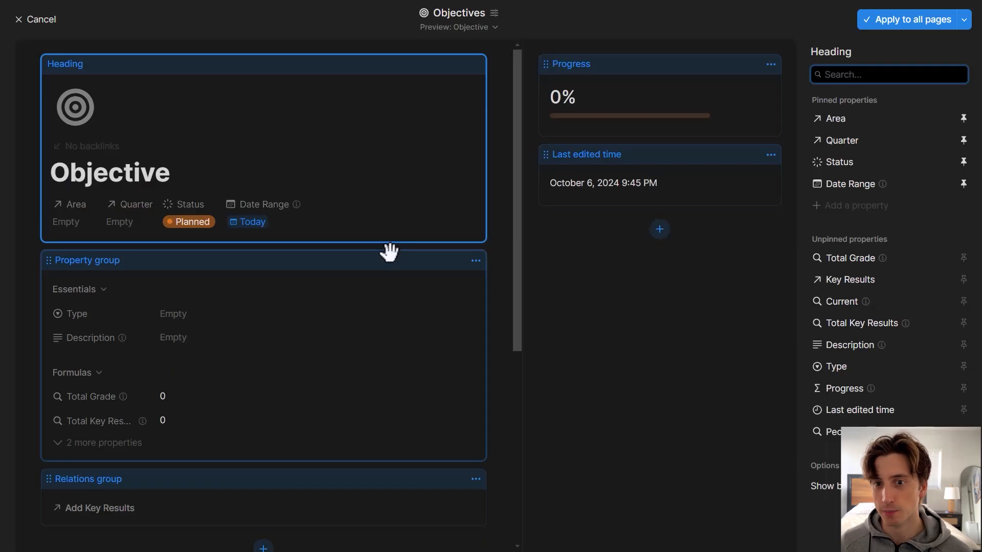
pyautogui.moveTo(680, 117)
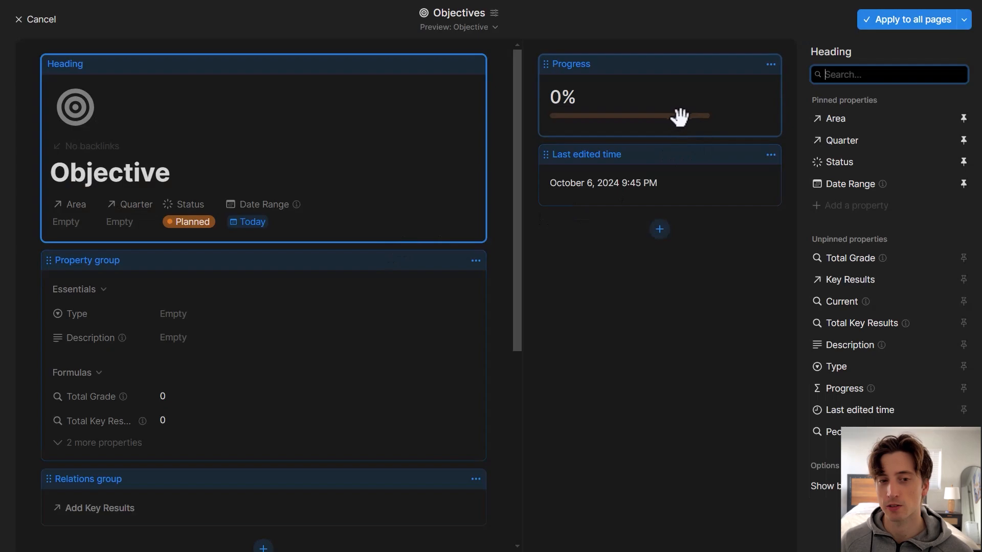
pyautogui.click(36, 18)
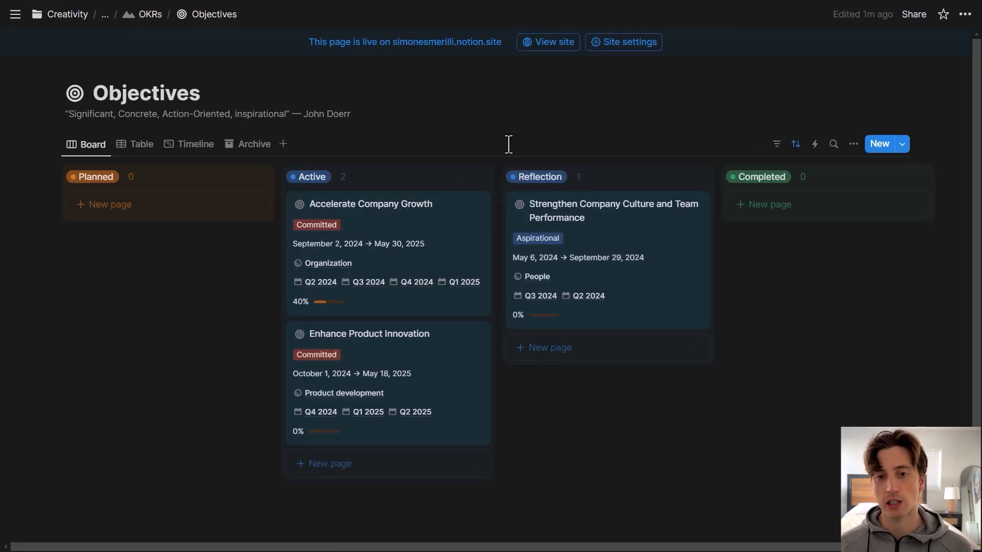